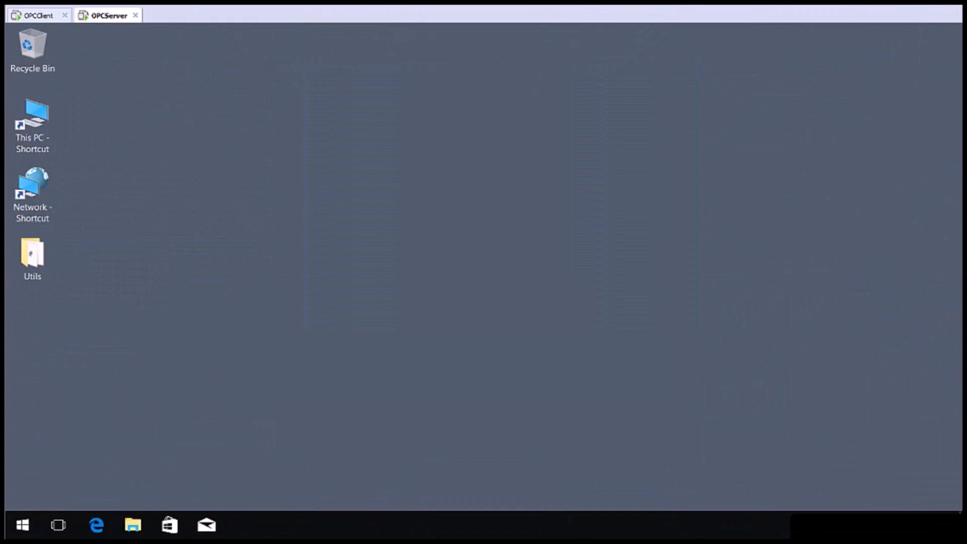
{"action": "mouse_move", "coordinate": [166, 348]}
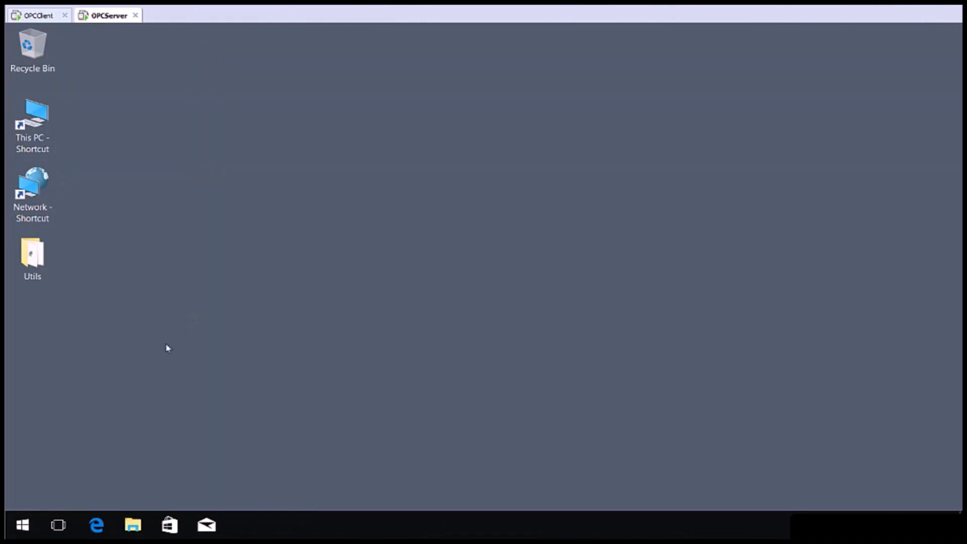
{"action": "mouse_move", "coordinate": [55, 525]}
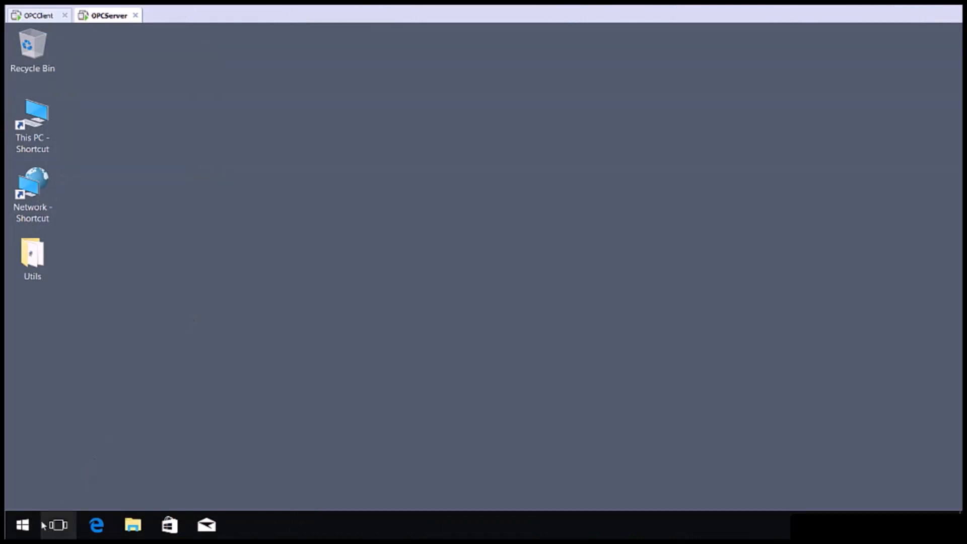
Step: Launch the Matrikon Tunneller configuration app from the Windows app list
{"action": "left_click", "coordinate": [22, 525]}
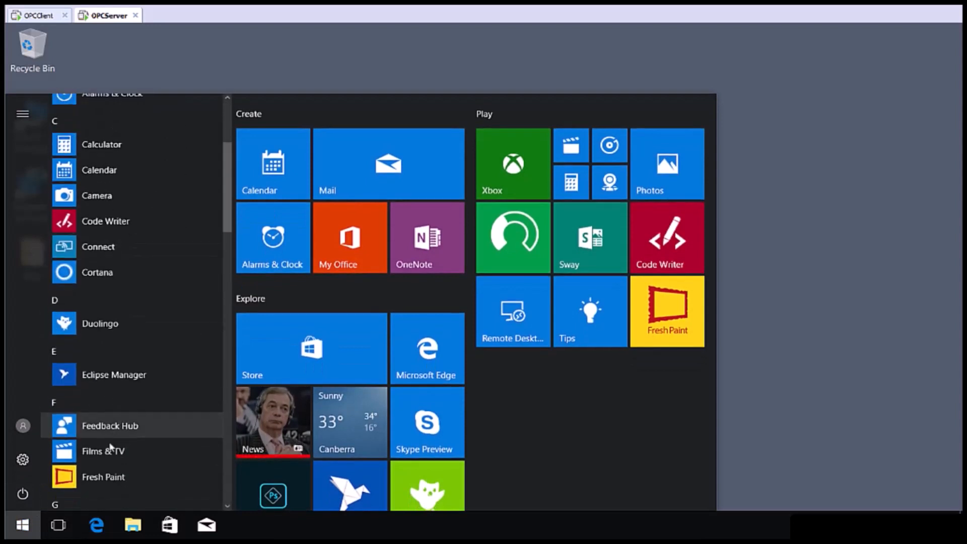
{"action": "scroll", "scroll_direction": "down", "scroll_amount": 3}
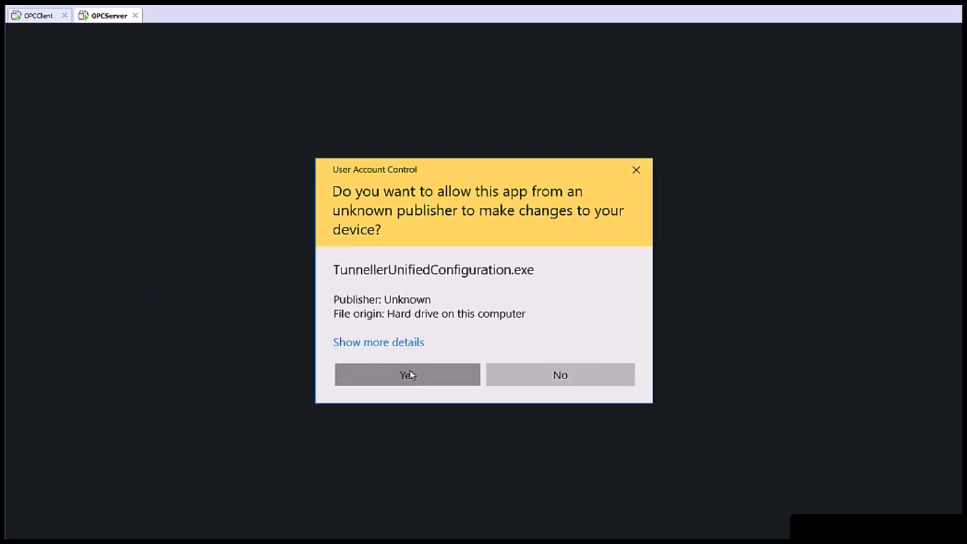
Step: Allow TunnellerUnifiedConfiguration.exe to run so the Tunneller Home page appears
{"action": "left_click", "coordinate": [407, 374]}
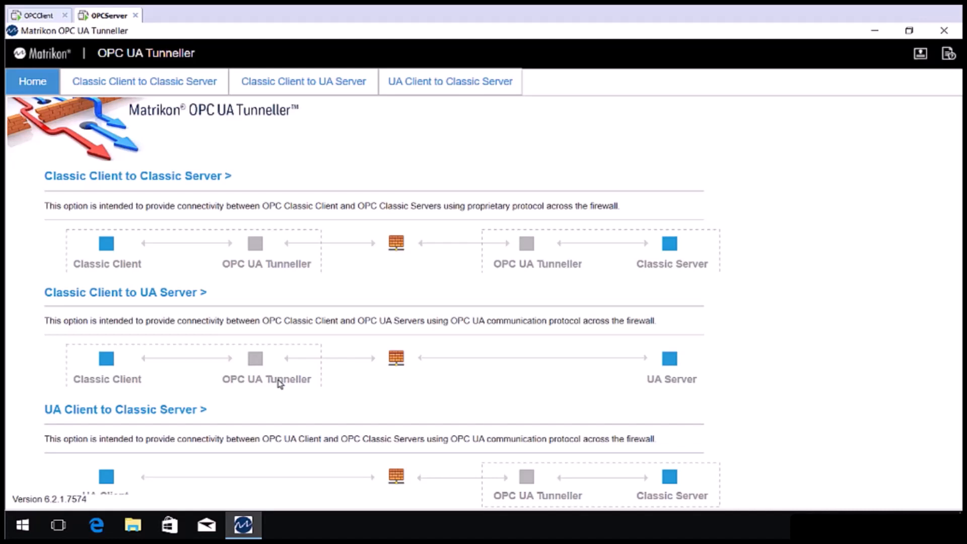
{"action": "mouse_move", "coordinate": [453, 102]}
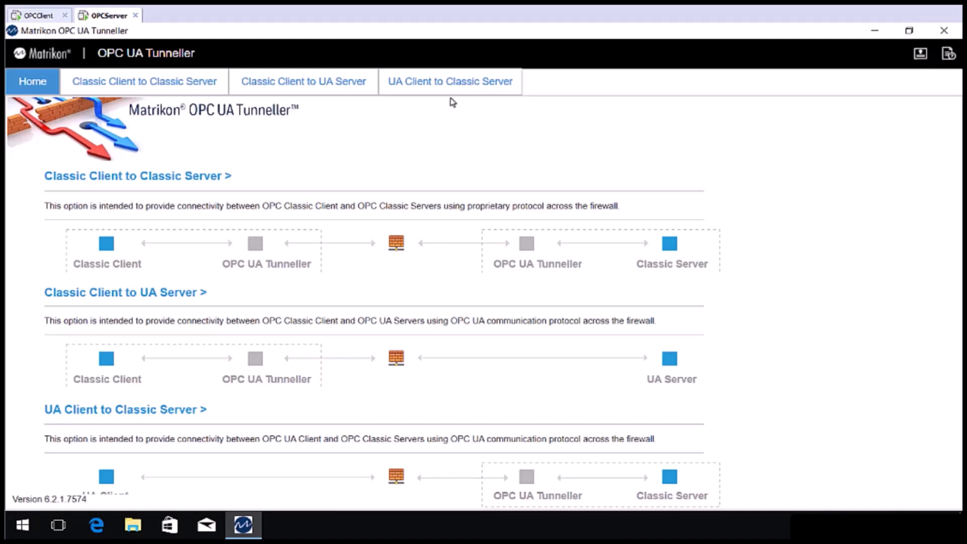
Step: Show the UA Client to Classic Server page with its running wrapper service
{"action": "left_click", "coordinate": [450, 81]}
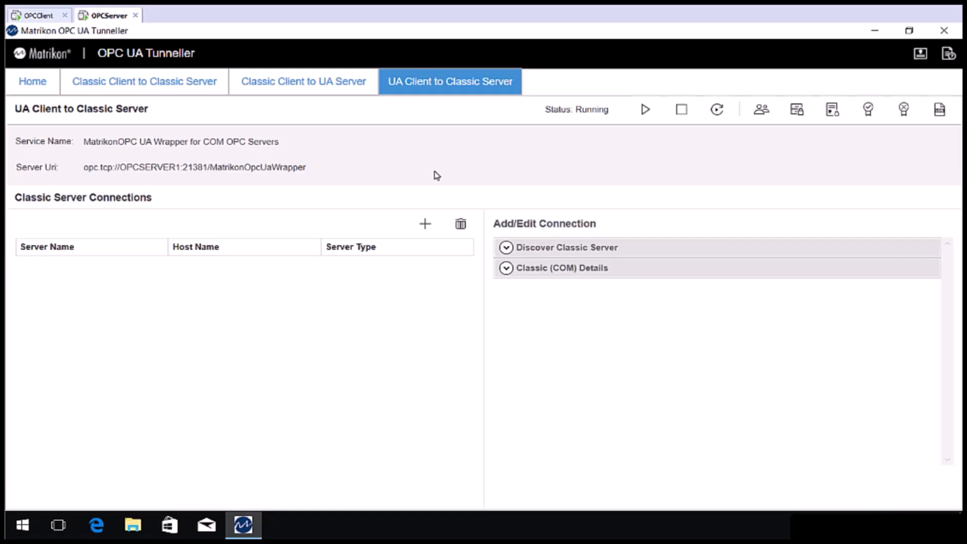
{"action": "mouse_move", "coordinate": [682, 110]}
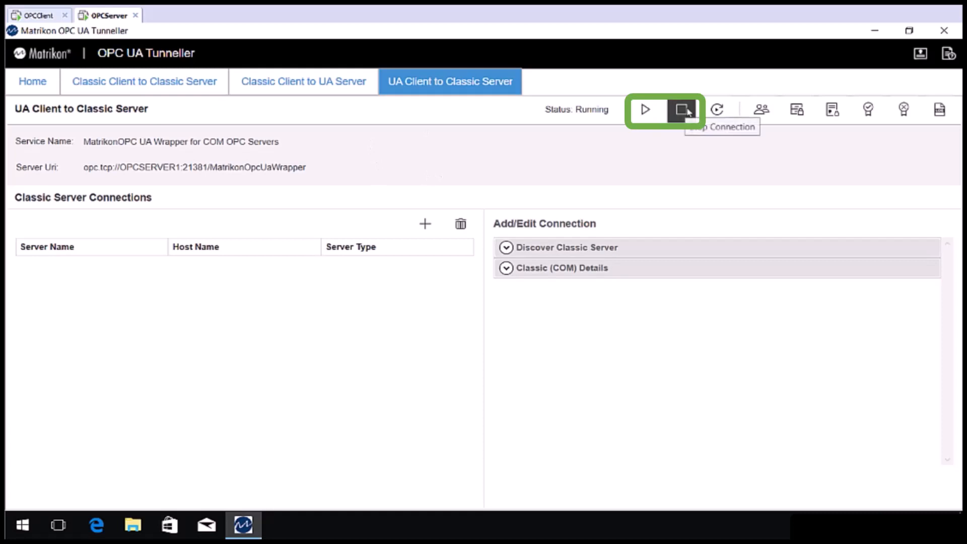
{"action": "mouse_move", "coordinate": [649, 186]}
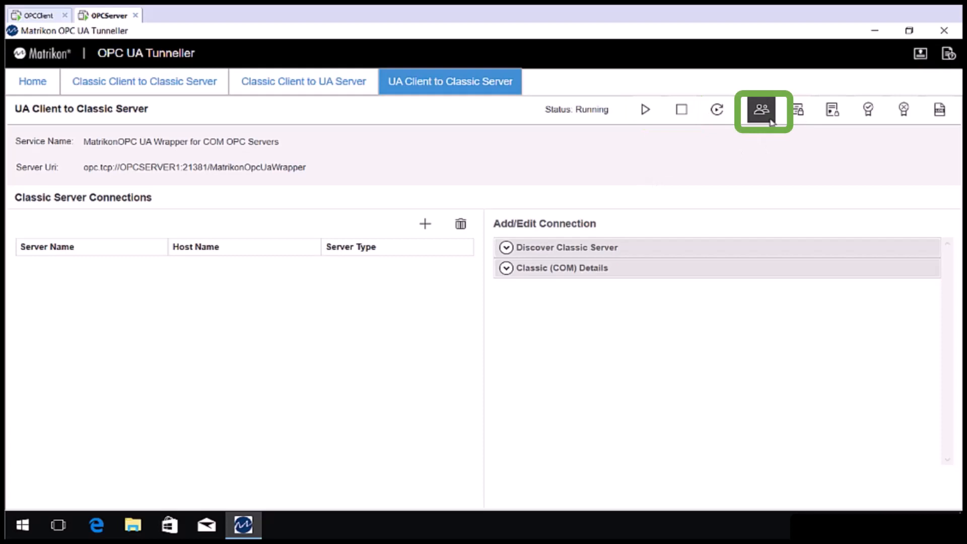
{"action": "mouse_move", "coordinate": [763, 111]}
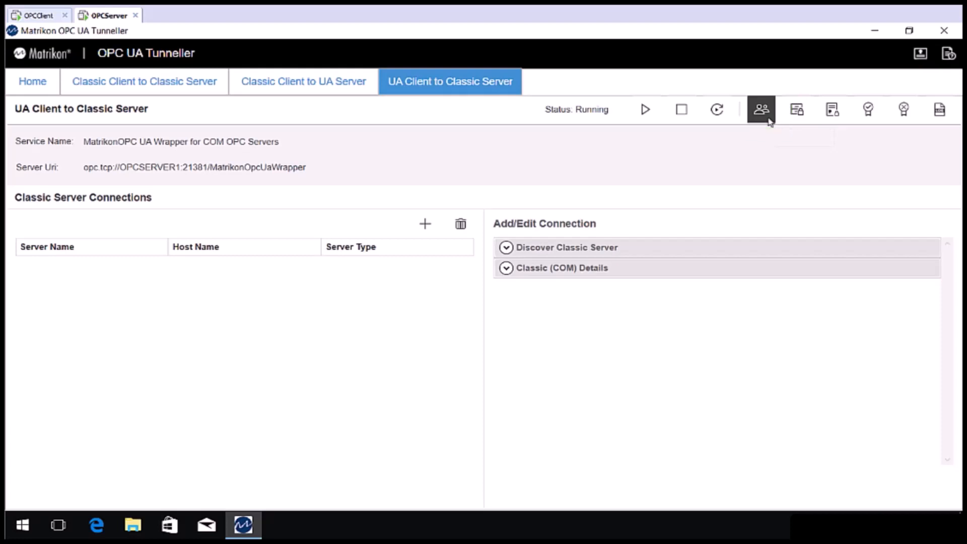
{"action": "mouse_move", "coordinate": [797, 110]}
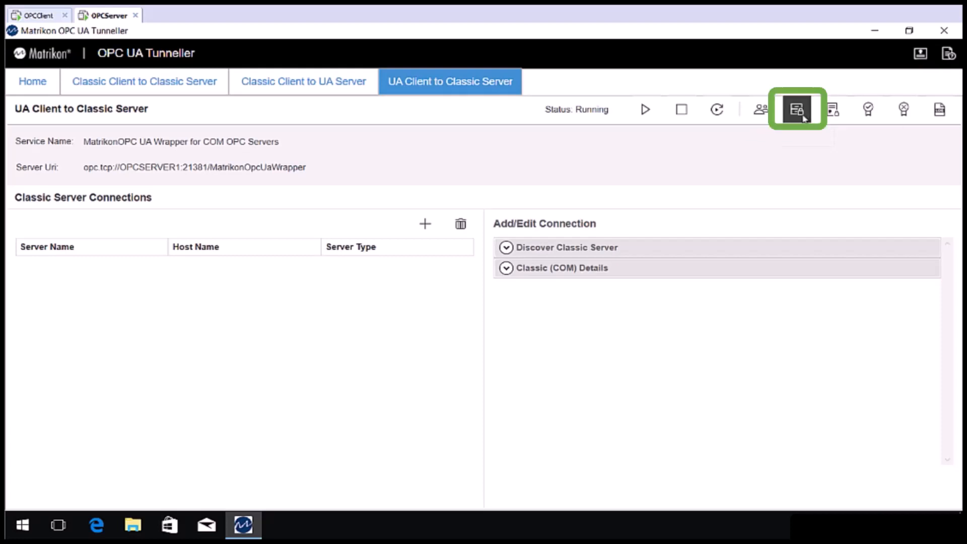
{"action": "mouse_move", "coordinate": [798, 110]}
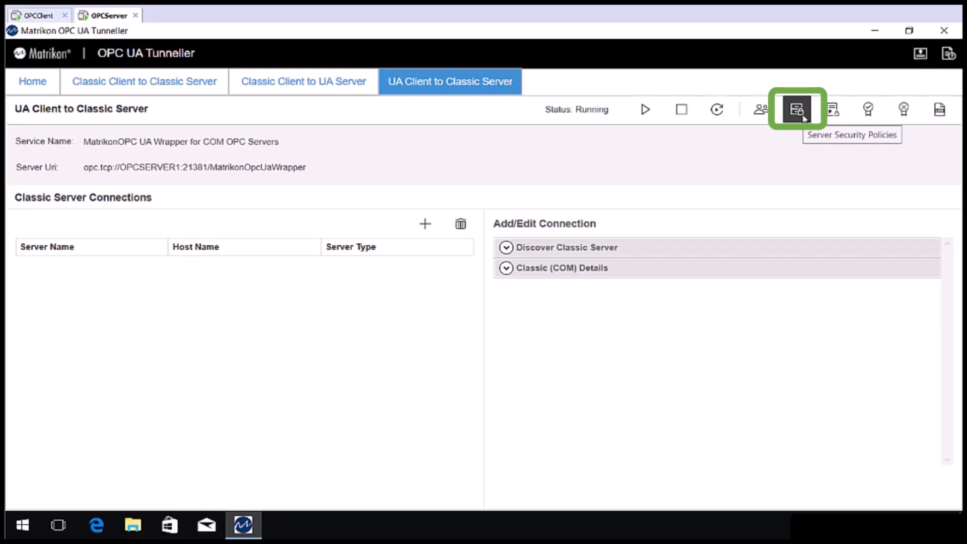
{"action": "mouse_move", "coordinate": [797, 109]}
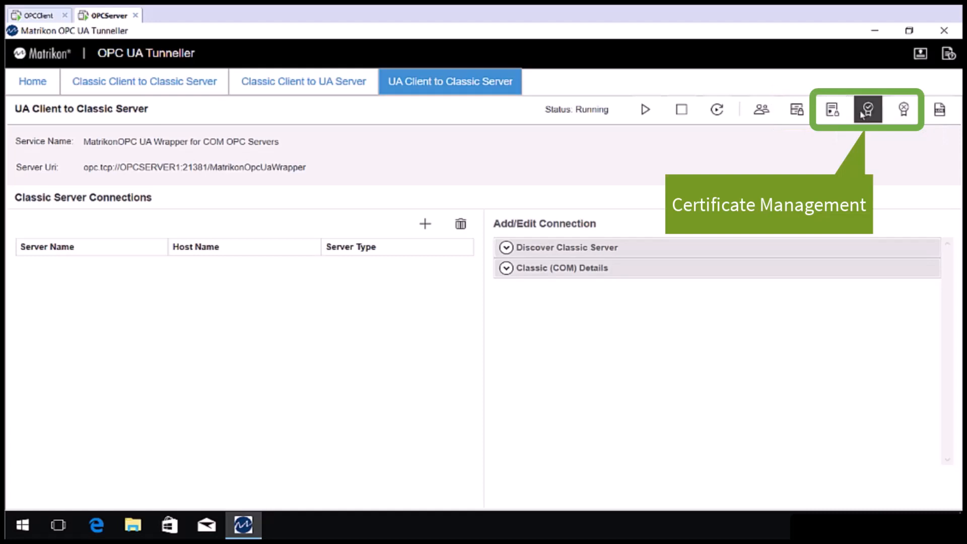
{"action": "mouse_move", "coordinate": [833, 110]}
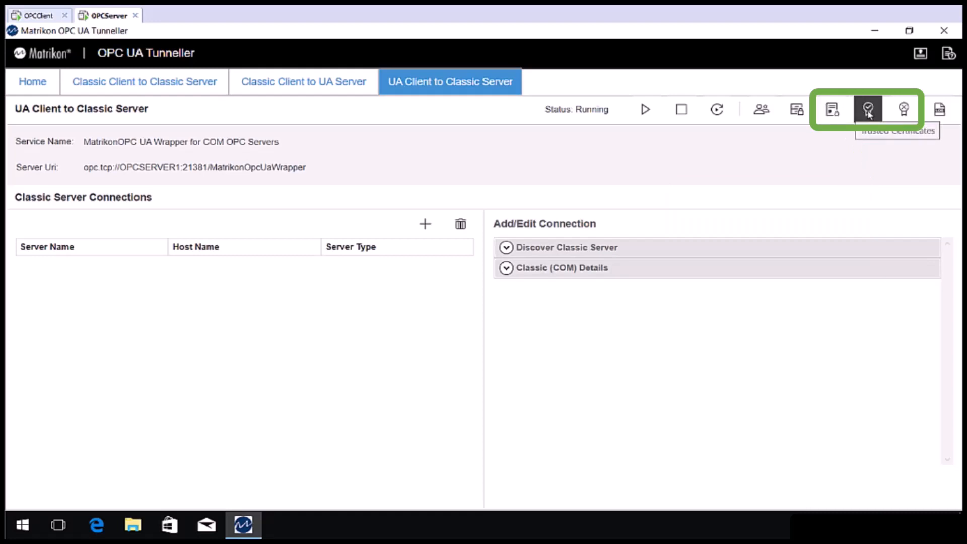
{"action": "mouse_move", "coordinate": [904, 110]}
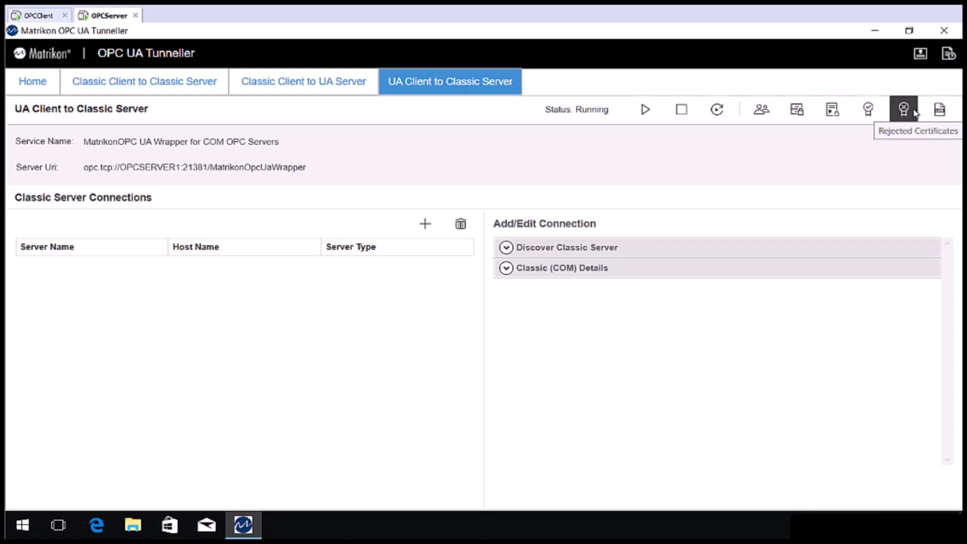
{"action": "mouse_move", "coordinate": [940, 110]}
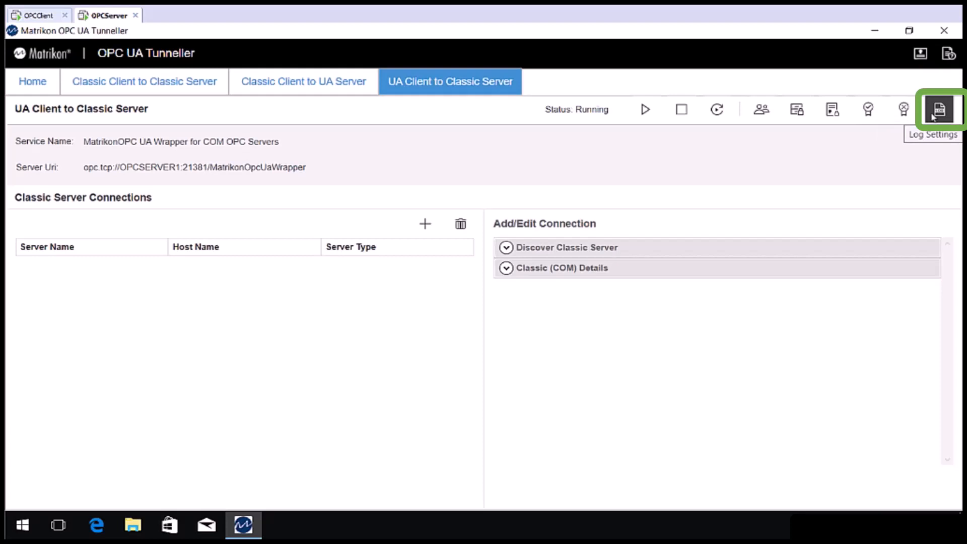
{"action": "mouse_move", "coordinate": [778, 162]}
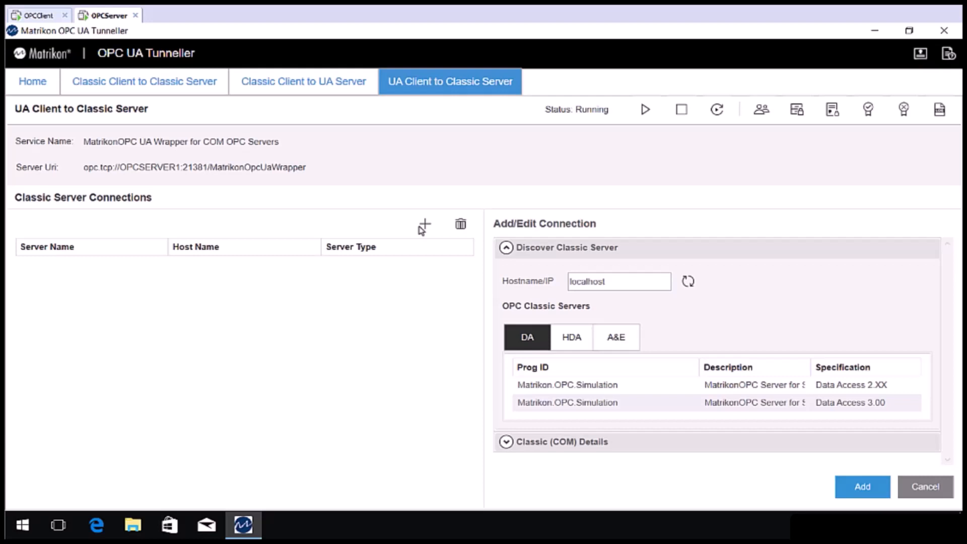
{"action": "mouse_move", "coordinate": [533, 318]}
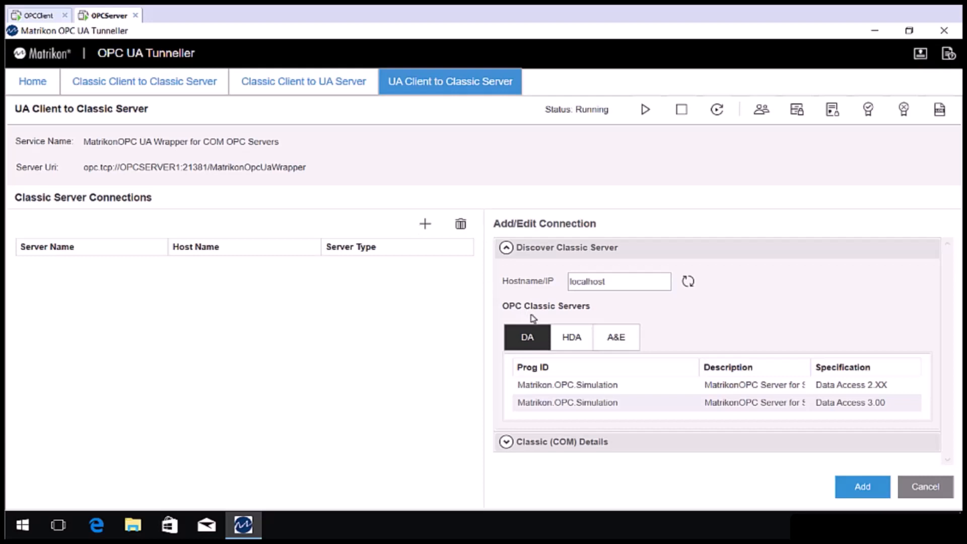
{"action": "mouse_move", "coordinate": [586, 395]}
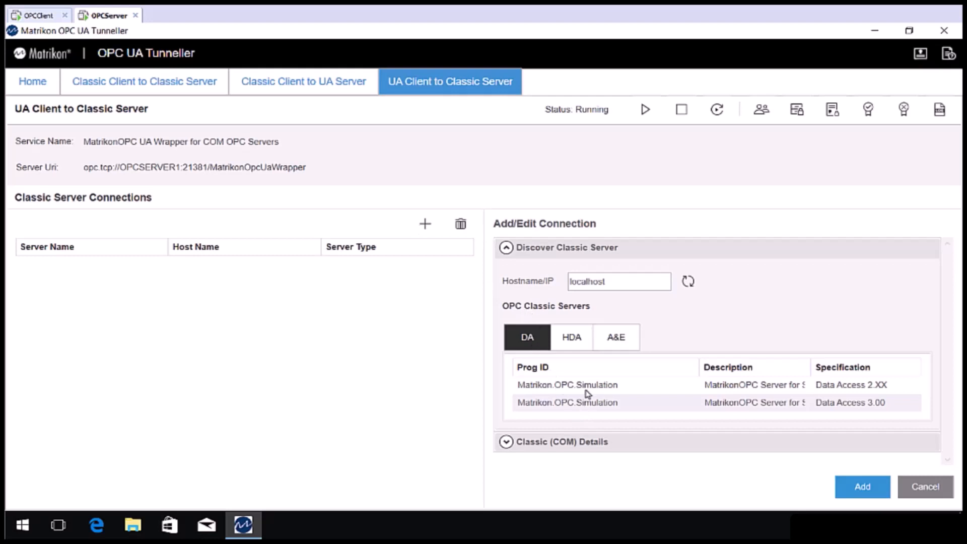
Step: Choose the Matrikon.OPC.Simulation Data Access 2.XX entry from localhost discovery
{"action": "left_click", "coordinate": [567, 385]}
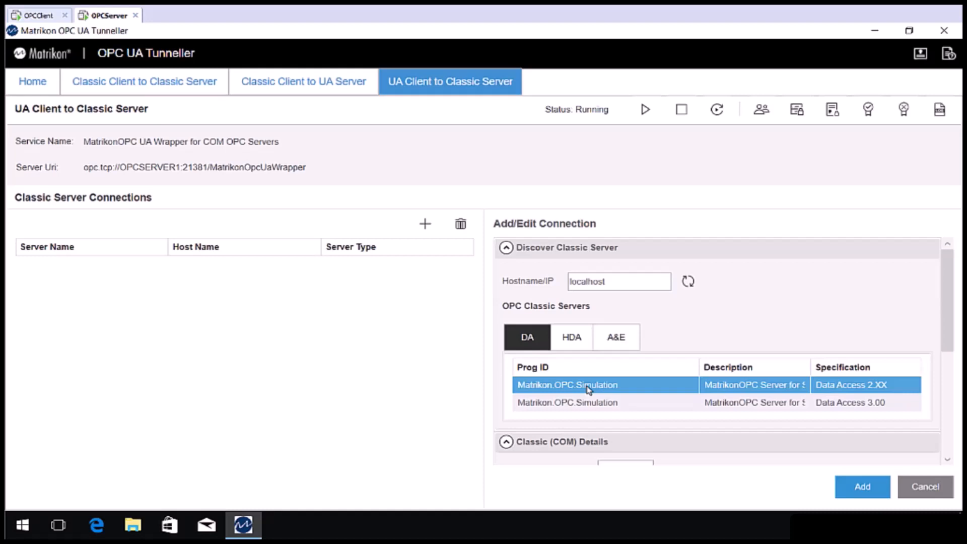
{"action": "mouse_move", "coordinate": [948, 384]}
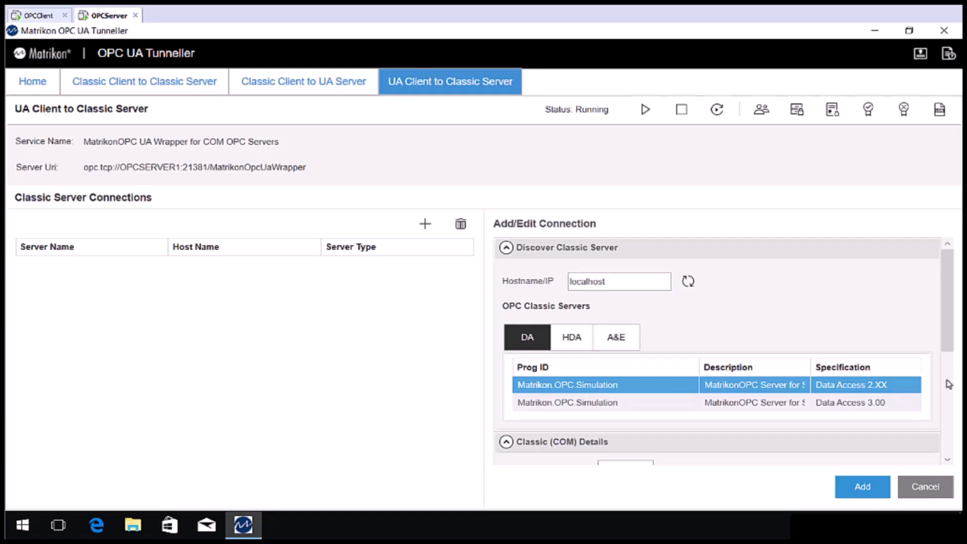
Step: Set the connection's Browse Name to 'Simulation Server'
{"action": "scroll", "scroll_direction": "down", "scroll_amount": 3}
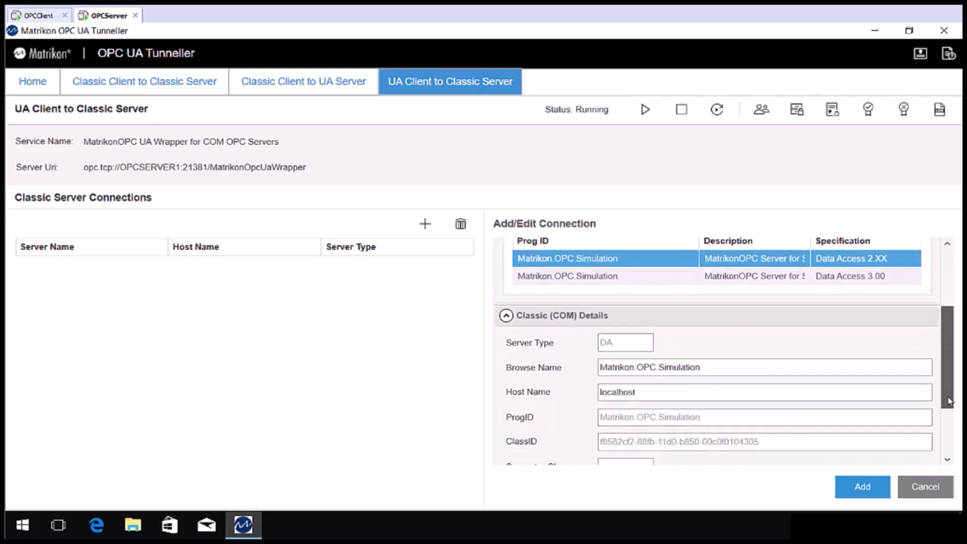
{"action": "scroll", "scroll_direction": "down", "scroll_amount": 3}
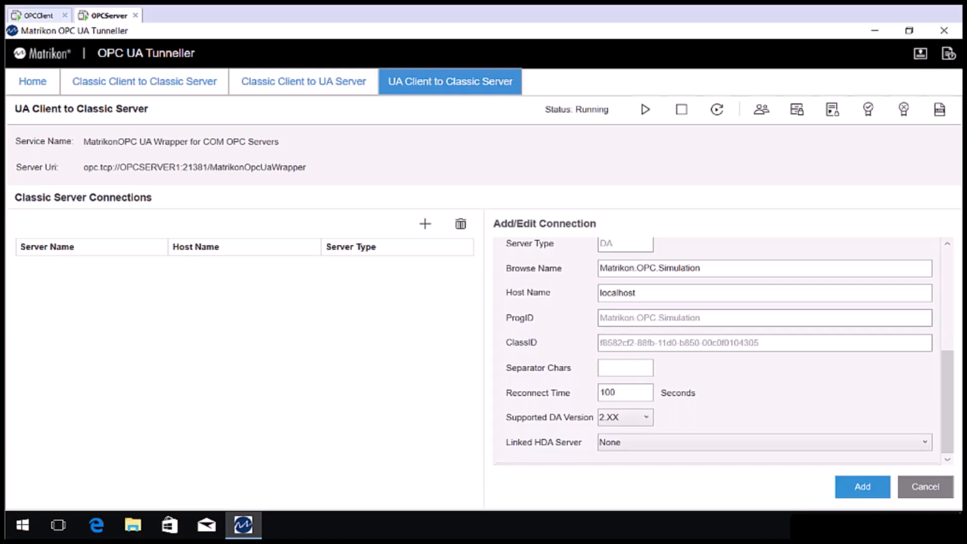
{"action": "left_click", "coordinate": [703, 267]}
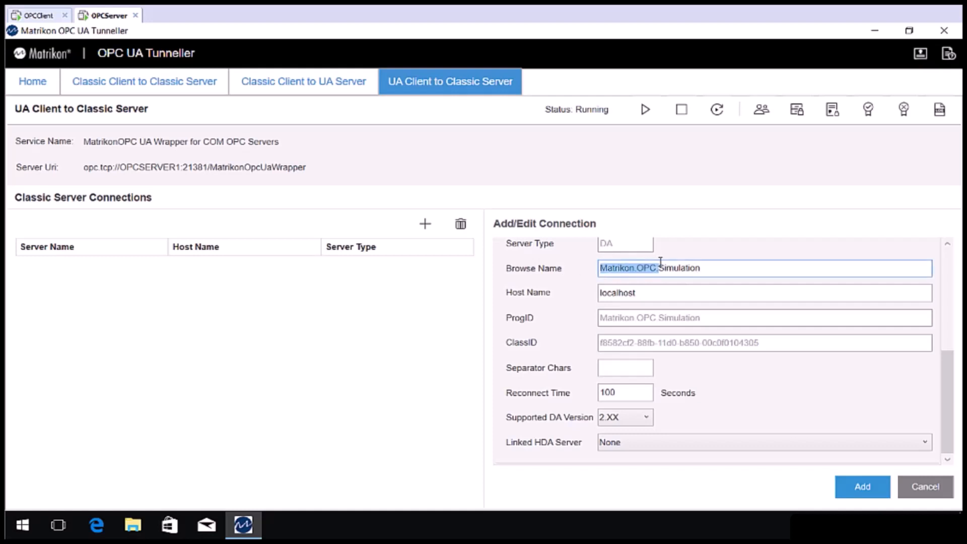
{"action": "type", "text": "Simulation"}
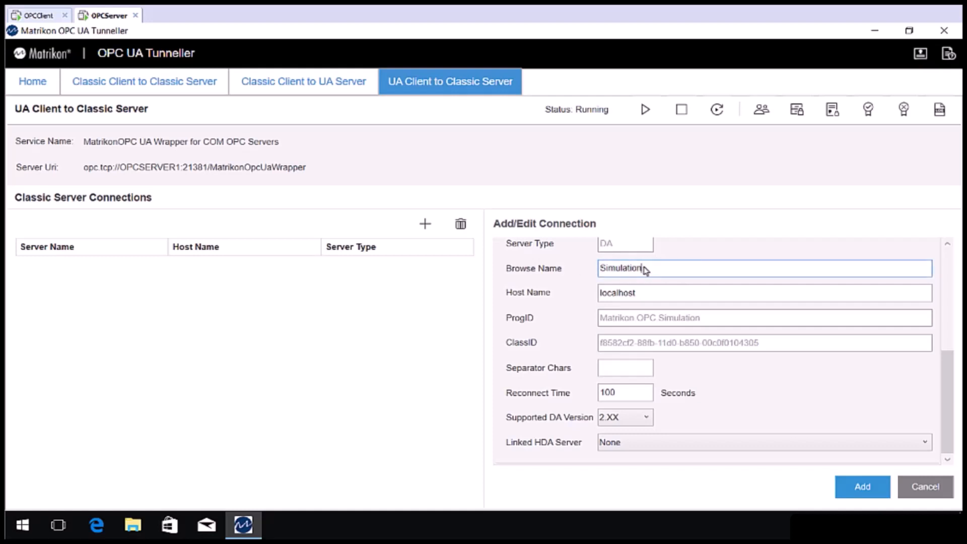
{"action": "type", "text": "Server"}
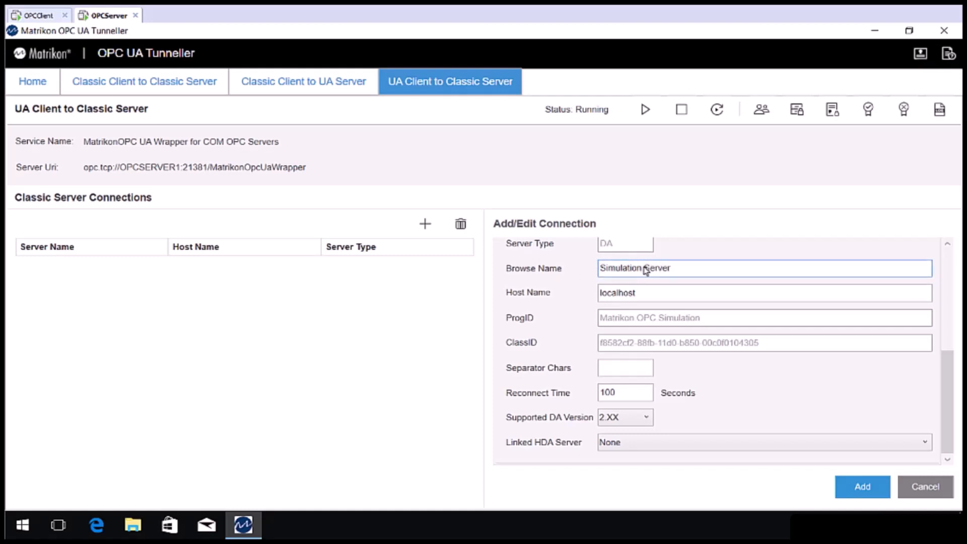
{"action": "left_click", "coordinate": [765, 267]}
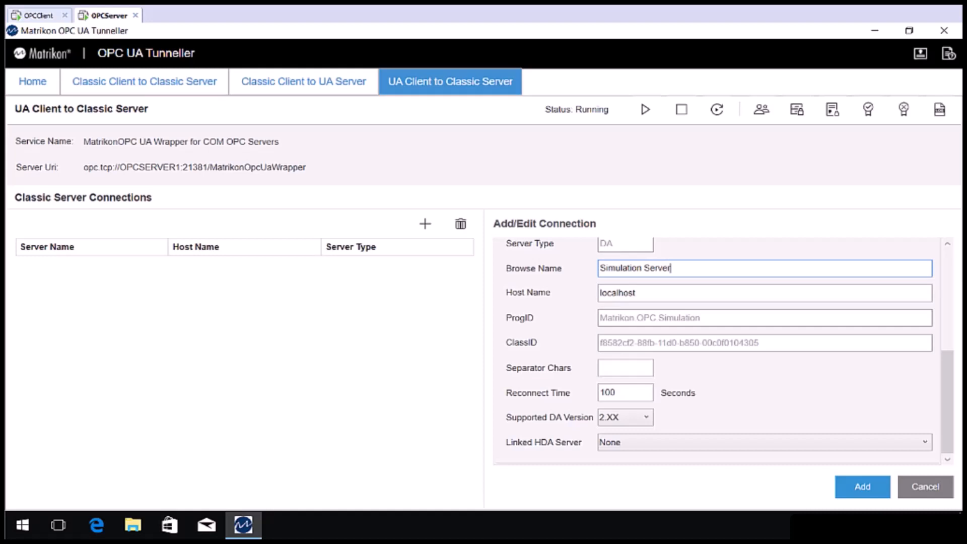
{"action": "mouse_move", "coordinate": [624, 367]}
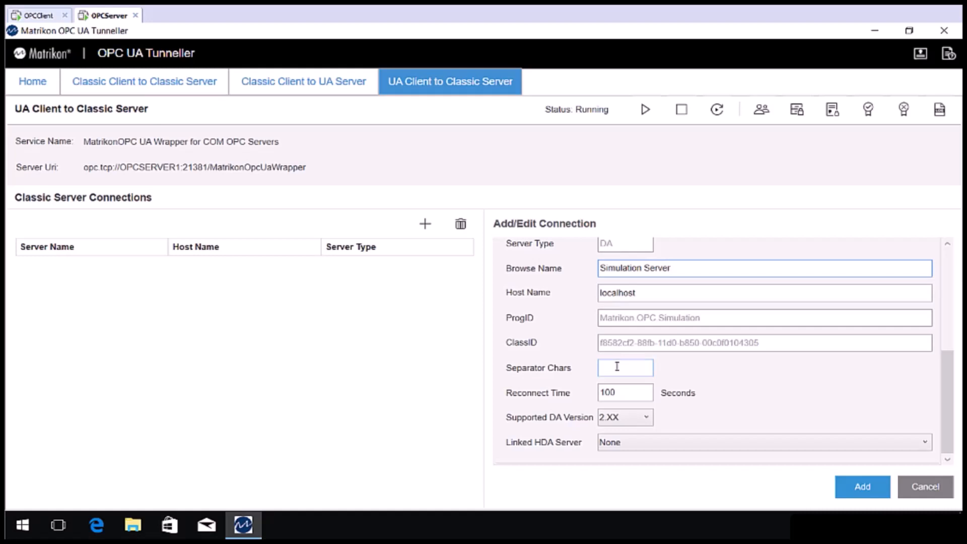
Step: Keep Supported DA Version at 2.XX and add the Simulation Server connection
{"action": "left_click", "coordinate": [625, 368]}
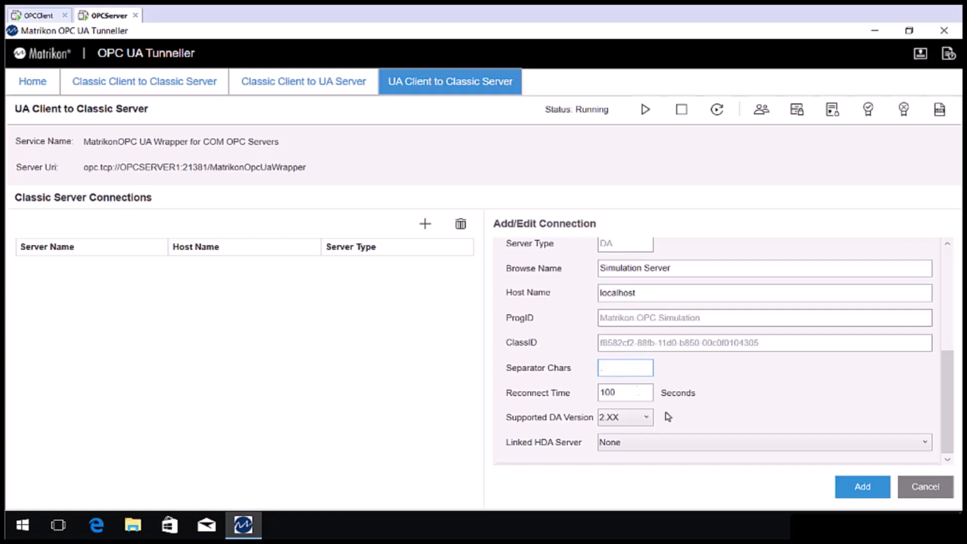
{"action": "left_click", "coordinate": [646, 418]}
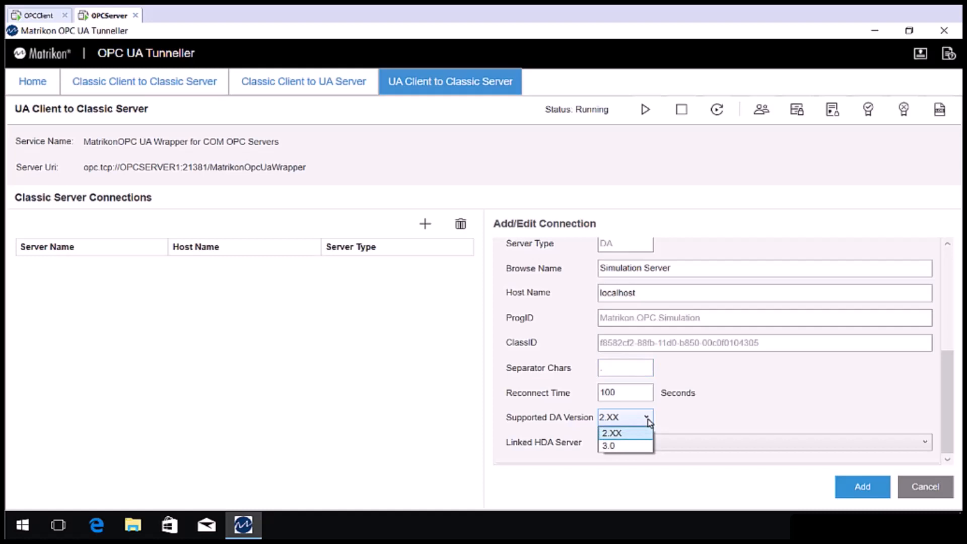
{"action": "left_click", "coordinate": [611, 432]}
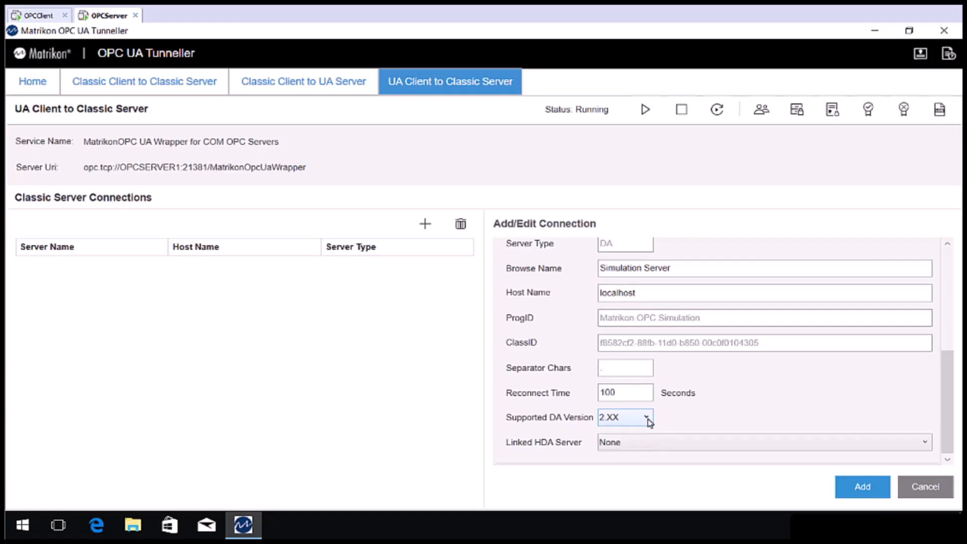
{"action": "left_click", "coordinate": [862, 487]}
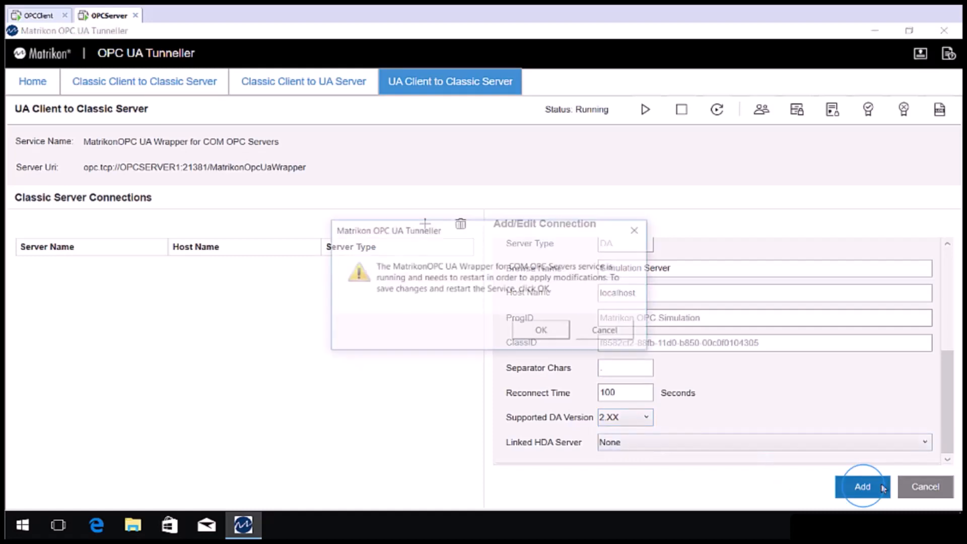
Step: Confirm the service restart so Simulation Server on localhost lists as a DA connection
{"action": "left_click", "coordinate": [863, 487]}
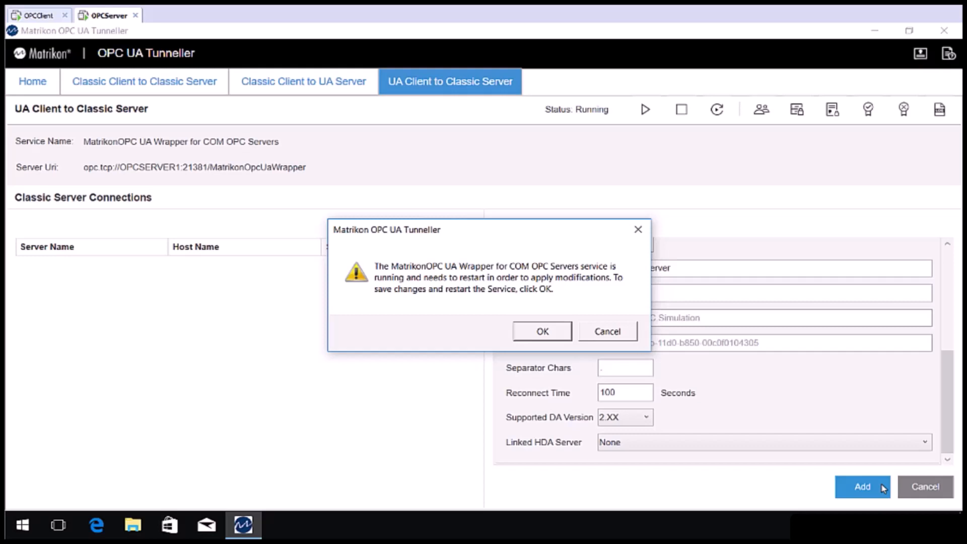
{"action": "mouse_move", "coordinate": [568, 333]}
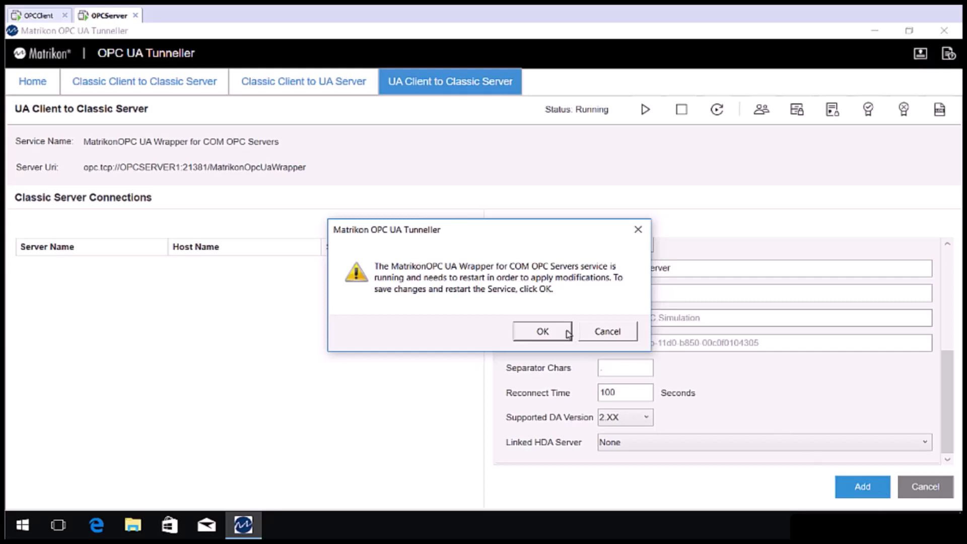
{"action": "left_click", "coordinate": [541, 332]}
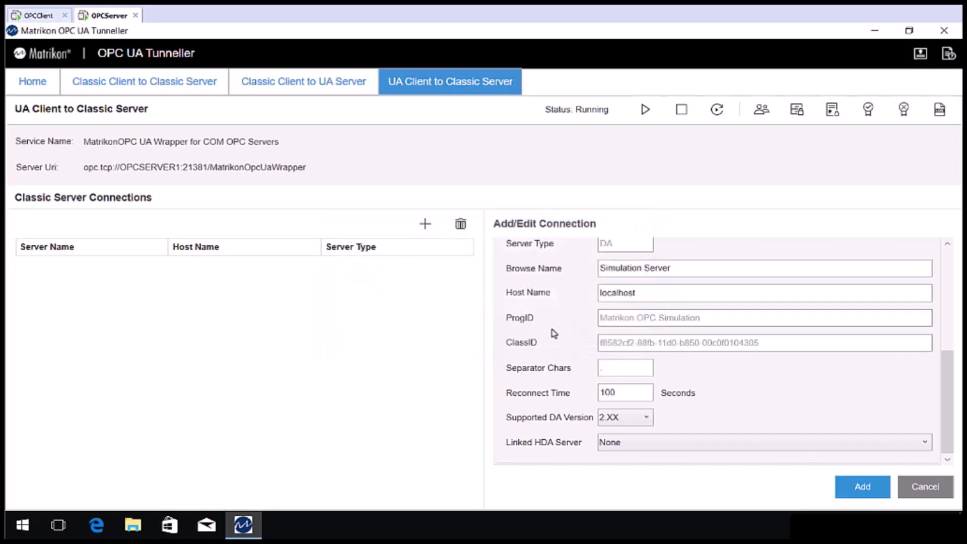
{"action": "left_click", "coordinate": [862, 486]}
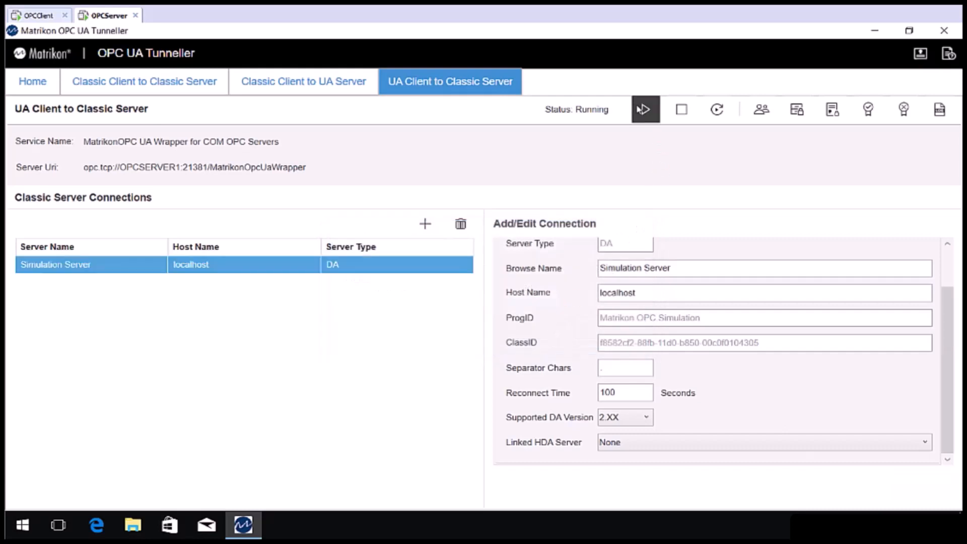
{"action": "mouse_move", "coordinate": [586, 116]}
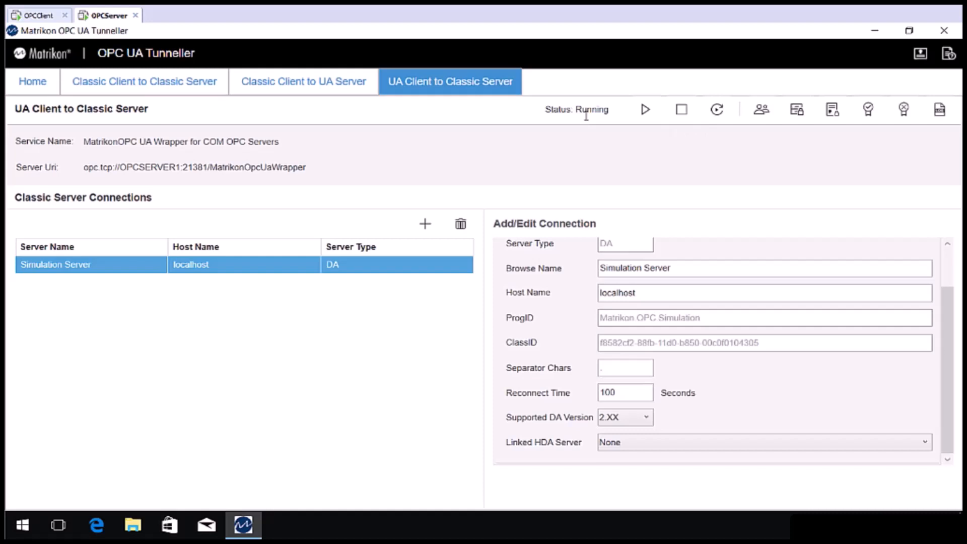
{"action": "mouse_move", "coordinate": [113, 167]}
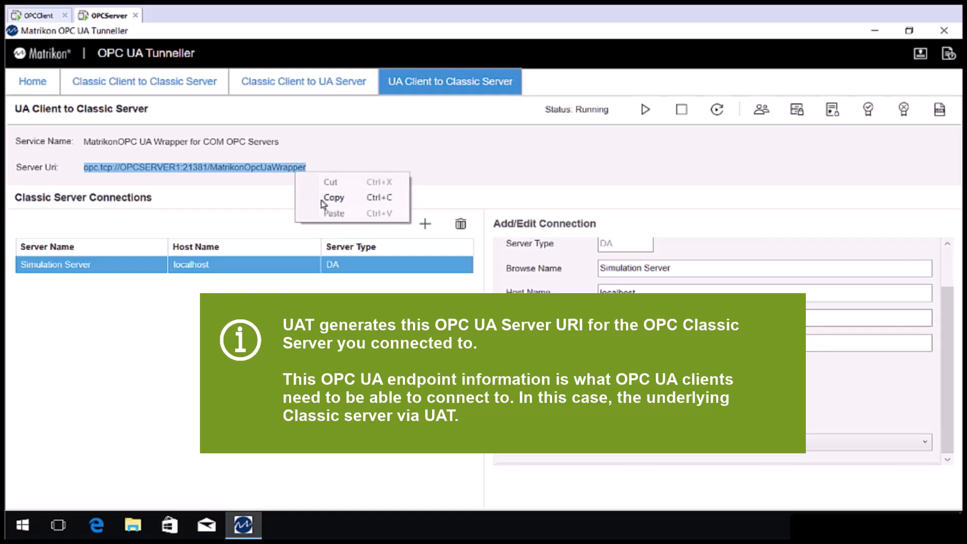
Step: Copy the wrapper's OPC UA Server Uri to the clipboard
{"action": "left_click", "coordinate": [333, 197]}
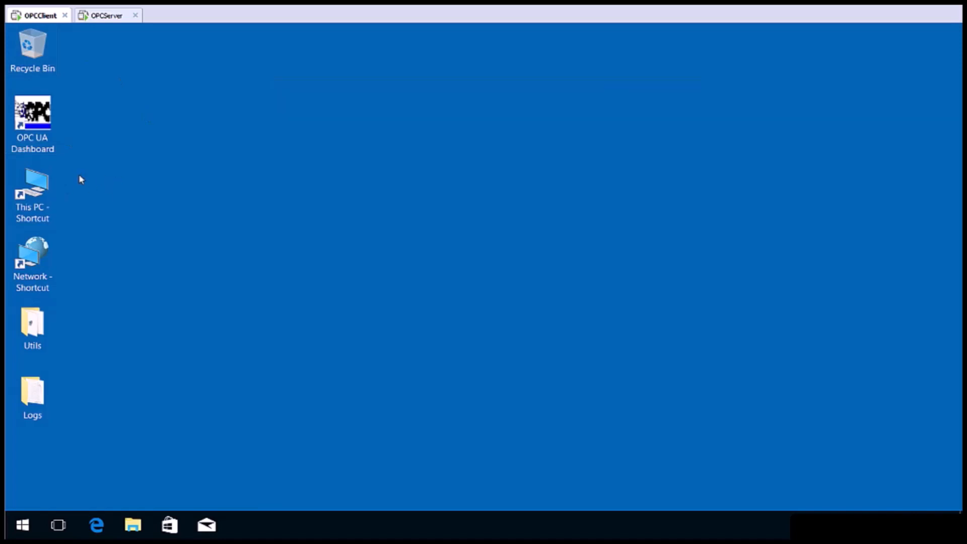
Step: Start the Quickstart DA Client from the OPC UA Dashboard on the client machine
{"action": "double_click", "coordinate": [32, 115]}
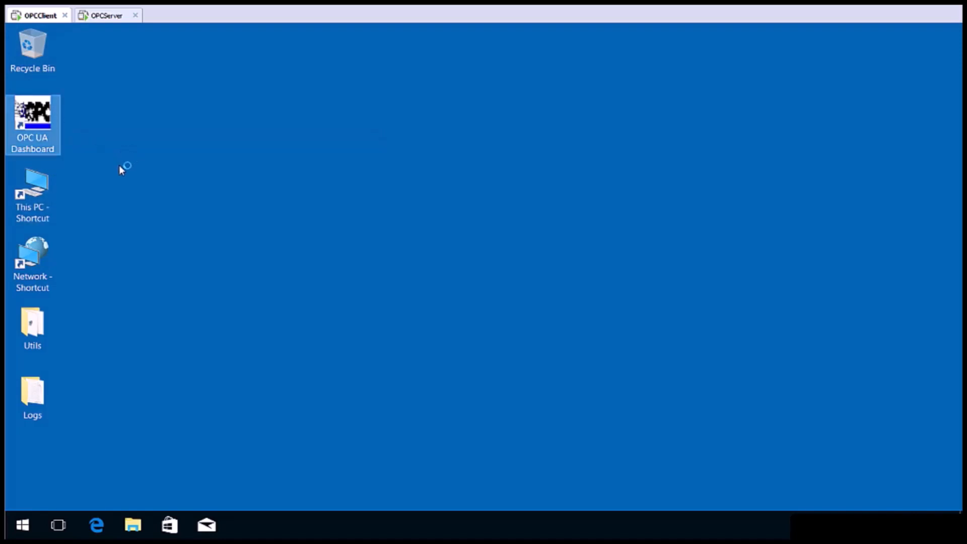
{"action": "double_click", "coordinate": [32, 125]}
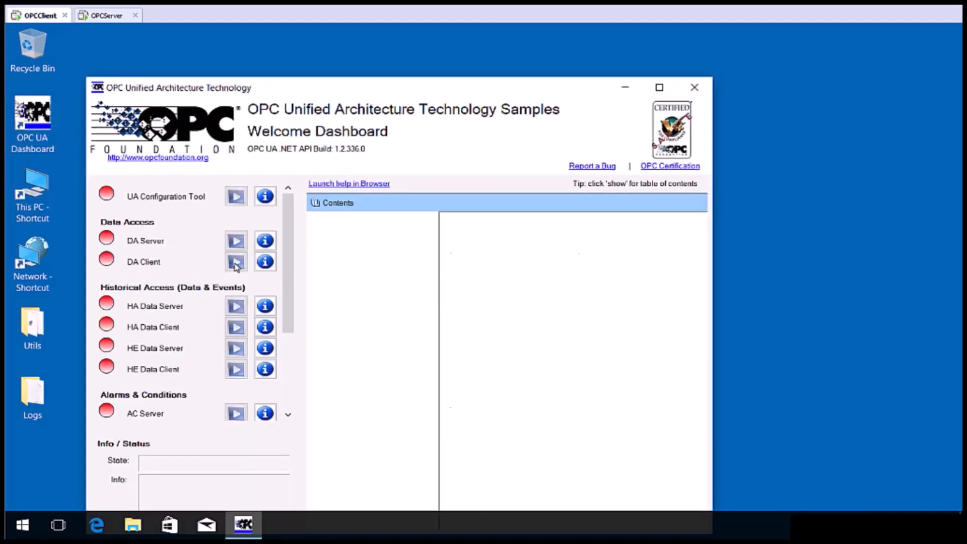
{"action": "left_click", "coordinate": [338, 203]}
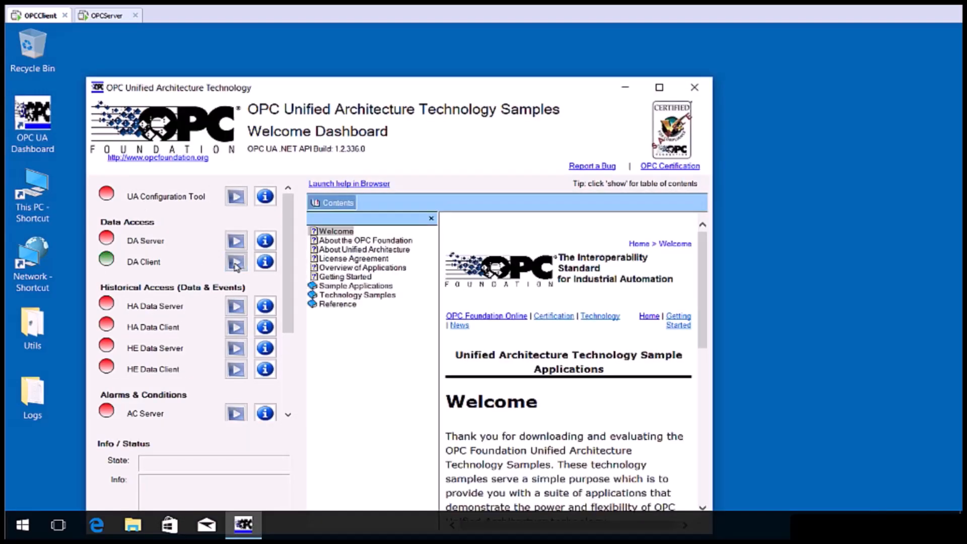
{"action": "left_click", "coordinate": [235, 262]}
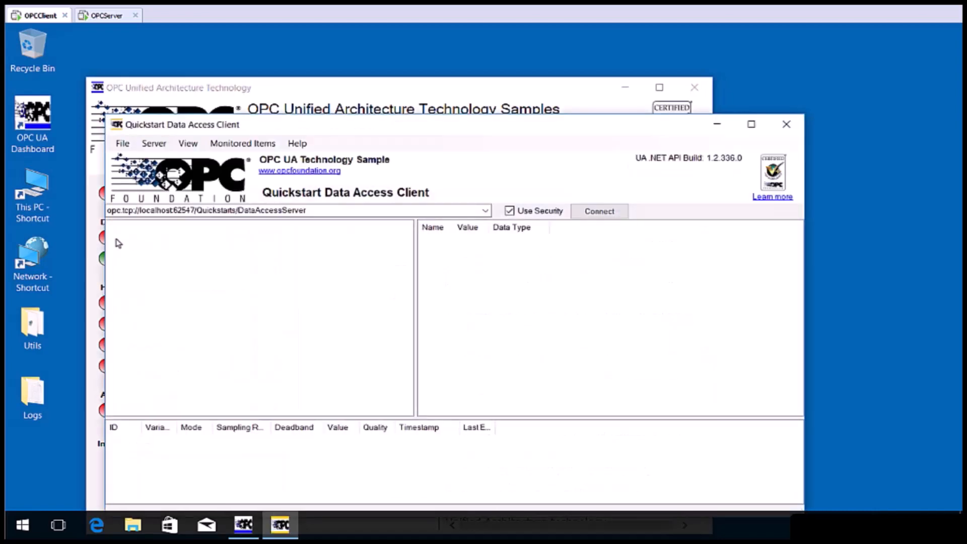
{"action": "mouse_move", "coordinate": [274, 168]}
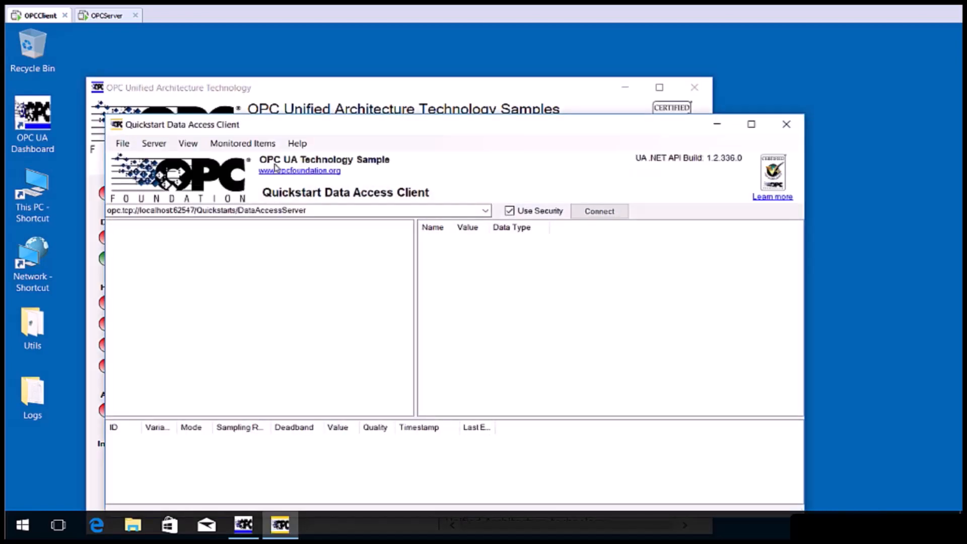
{"action": "mouse_move", "coordinate": [302, 163]}
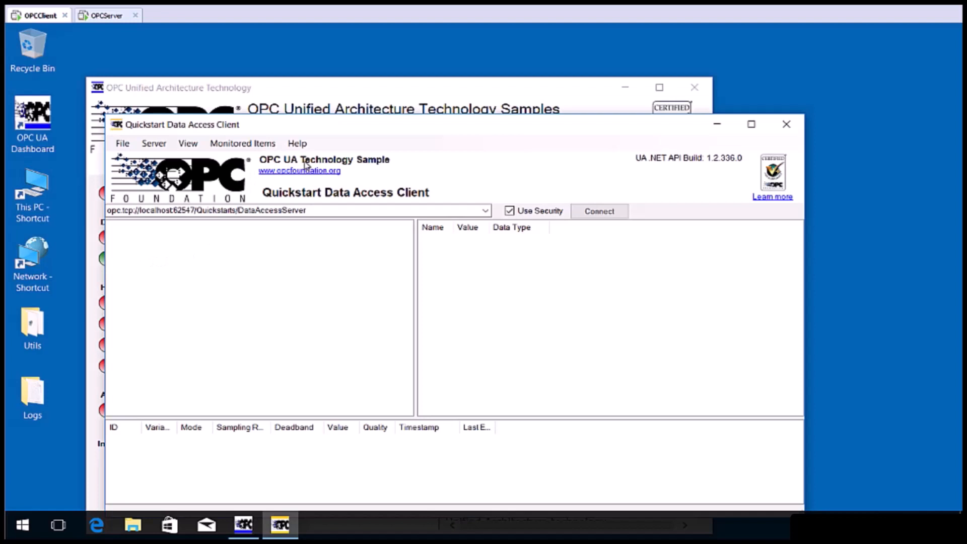
{"action": "mouse_move", "coordinate": [304, 174]}
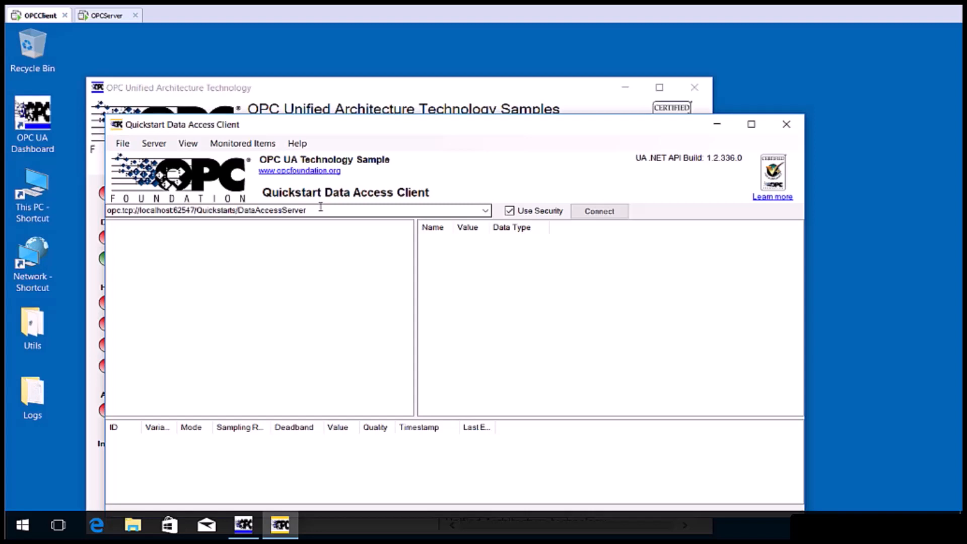
{"action": "mouse_move", "coordinate": [325, 212]}
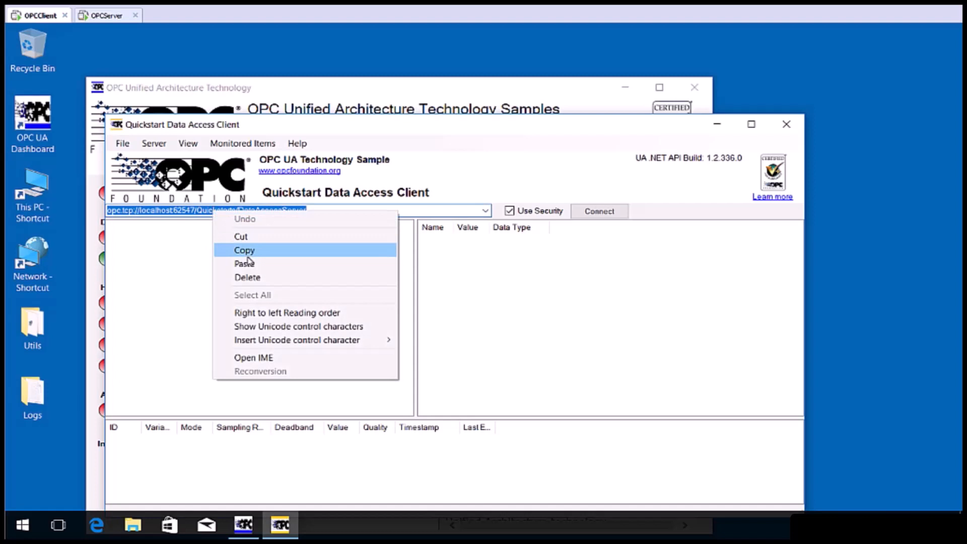
Step: Connect to the MatrikonOpcUaWrapper endpoint on OPCSERVER1 with Use Security off
{"action": "left_click", "coordinate": [244, 263]}
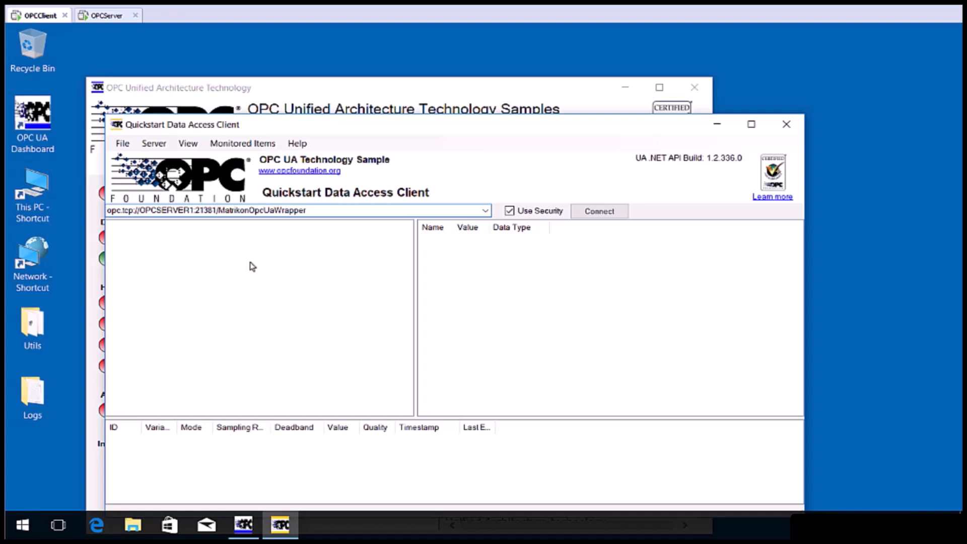
{"action": "left_click", "coordinate": [509, 211]}
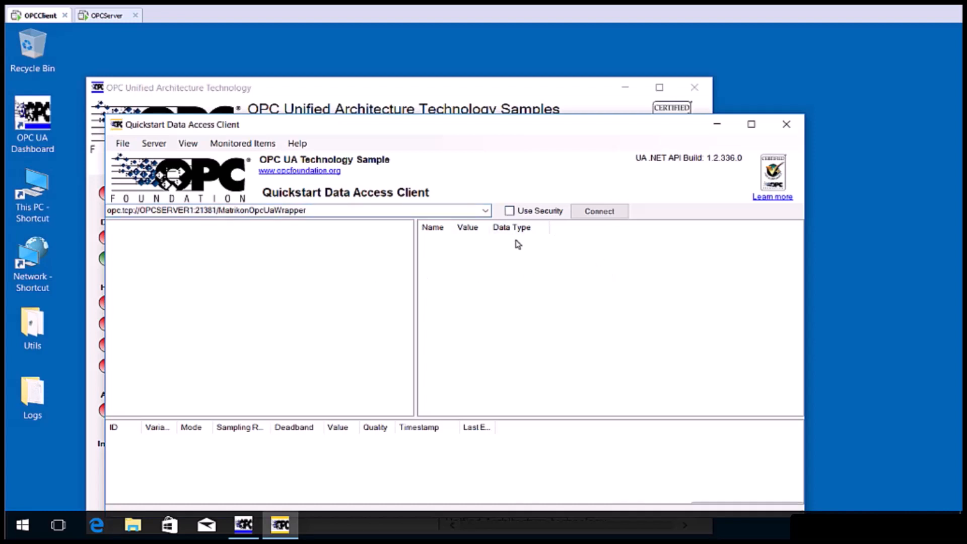
{"action": "left_click", "coordinate": [599, 211]}
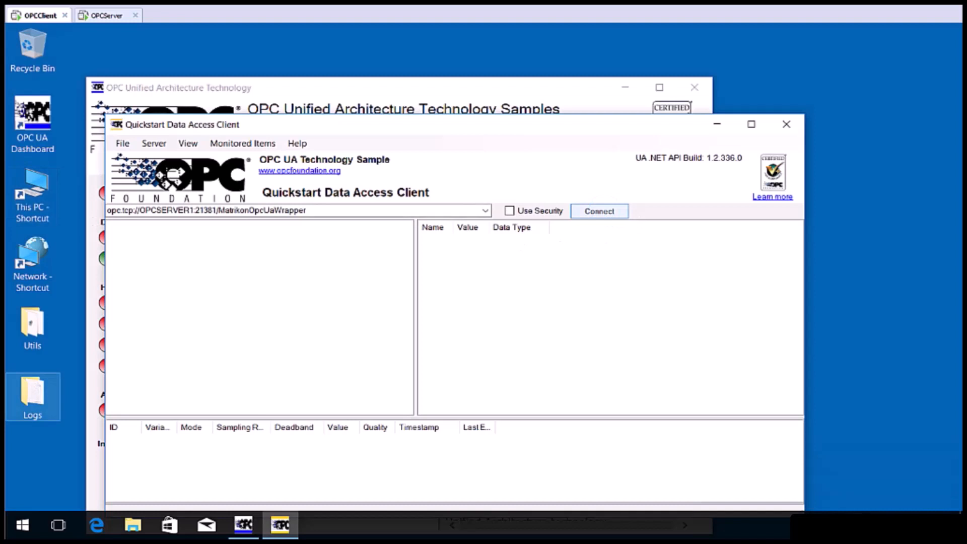
{"action": "left_click", "coordinate": [598, 211]}
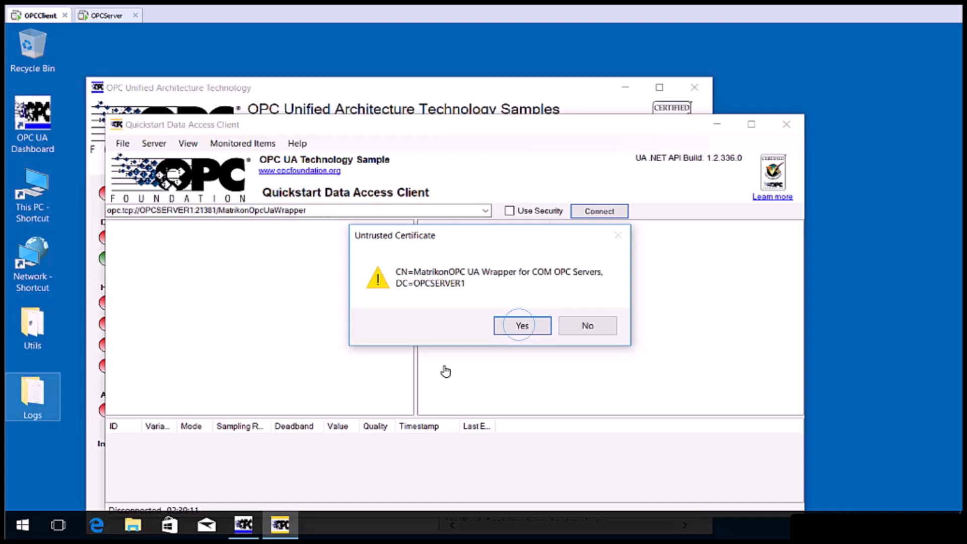
Step: Trust the wrapper's untrusted server certificate and complete the connection
{"action": "left_click", "coordinate": [521, 325]}
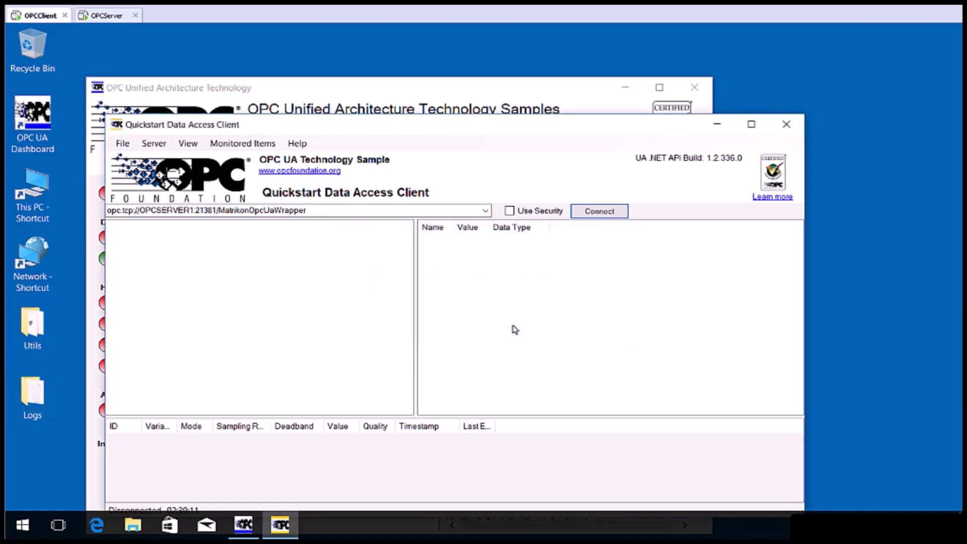
{"action": "left_click", "coordinate": [598, 211]}
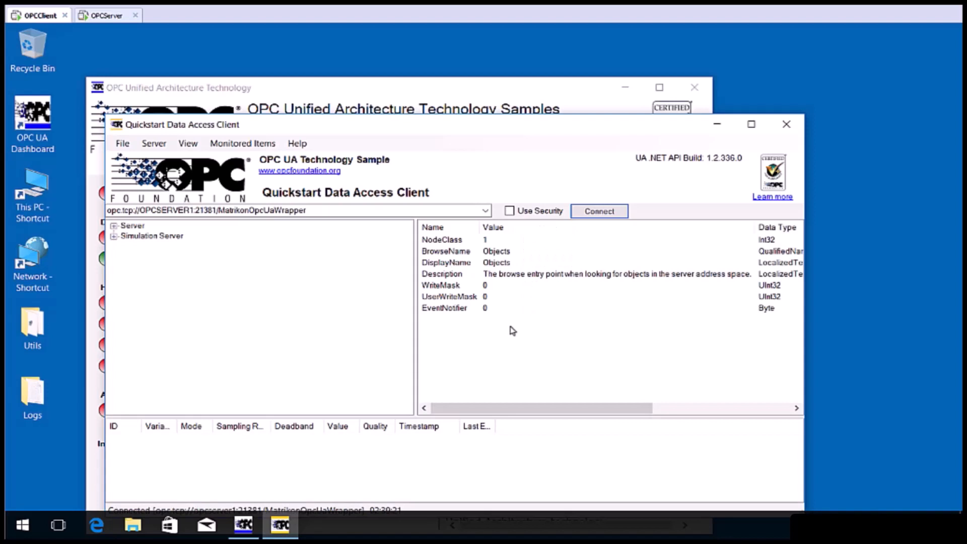
{"action": "mouse_move", "coordinate": [486, 330]}
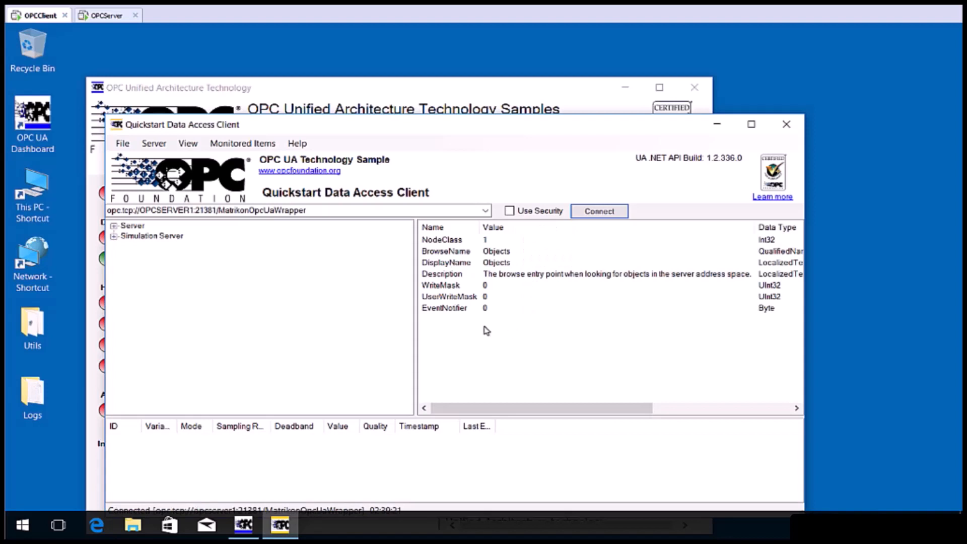
Step: Browse Simulation Server > Simulation Items > Random and select Int1
{"action": "left_click", "coordinate": [152, 236]}
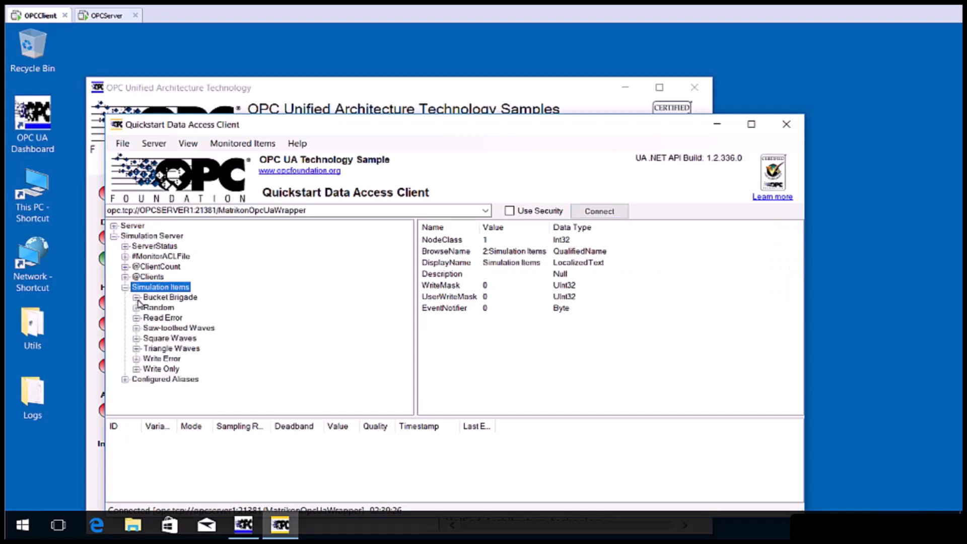
{"action": "left_click", "coordinate": [137, 307]}
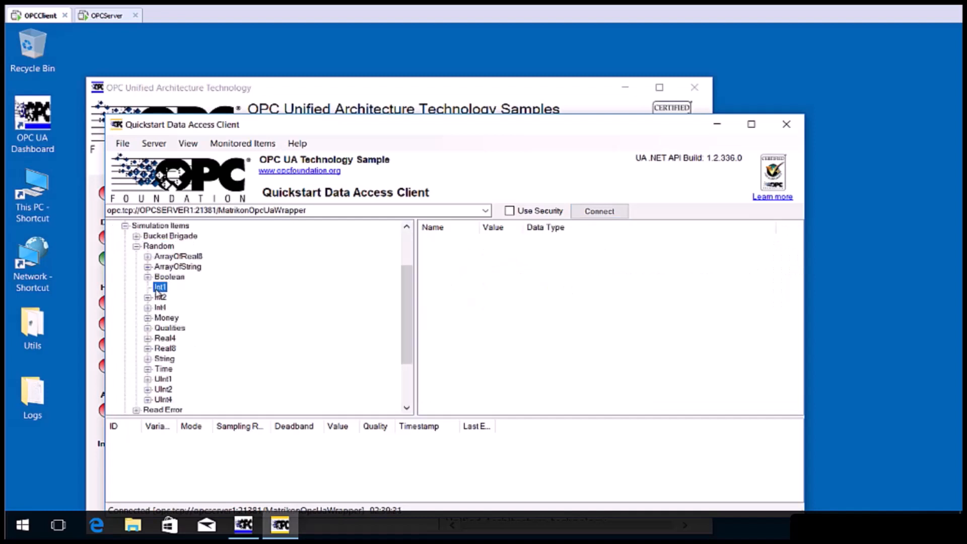
{"action": "left_click", "coordinate": [159, 287]}
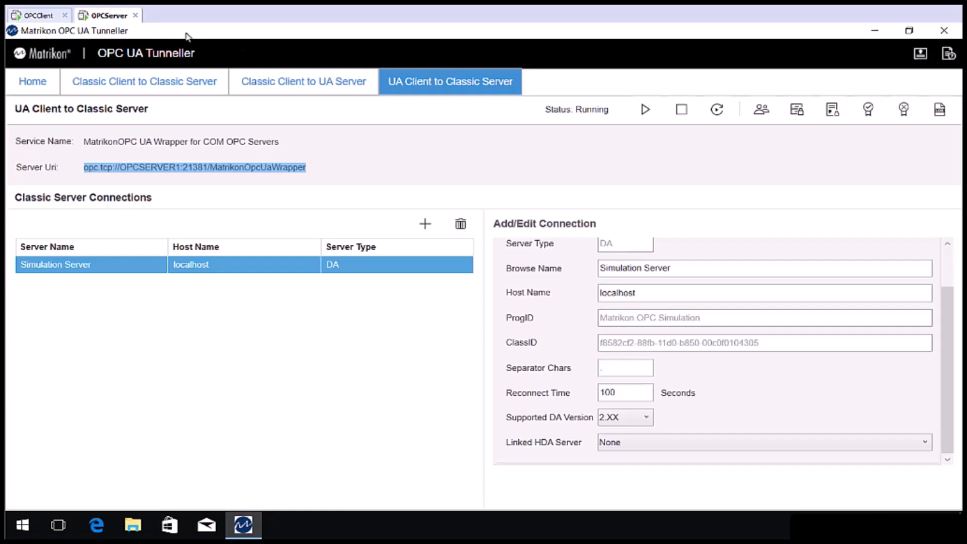
{"action": "mouse_move", "coordinate": [762, 109]}
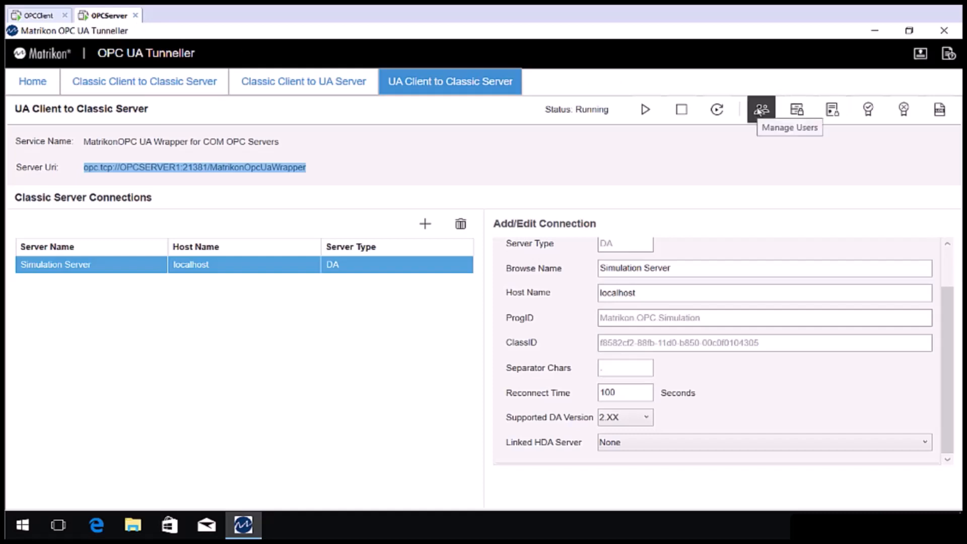
{"action": "mouse_move", "coordinate": [796, 110]}
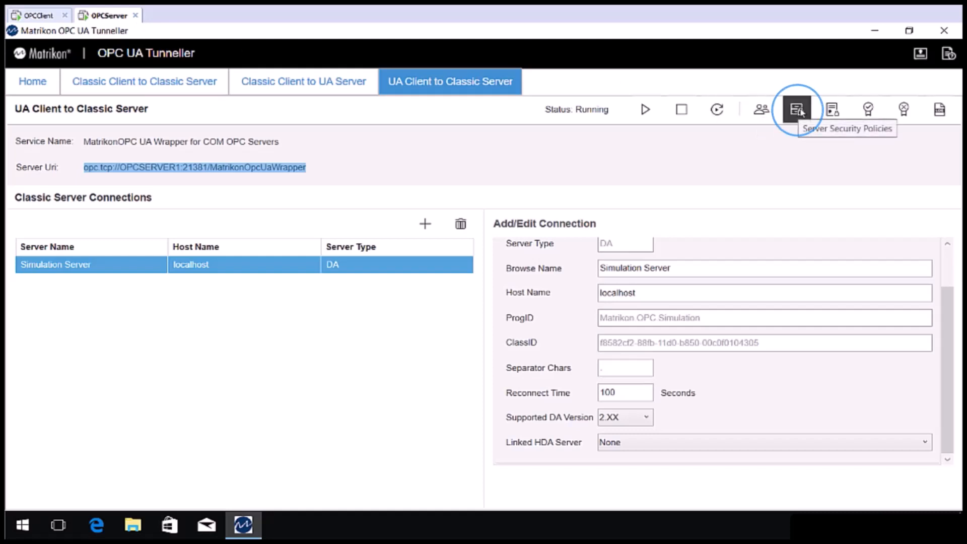
Step: In Server Security Policies allow only Basic256 with Anonymous tokens, then restart the wrapper service
{"action": "left_click", "coordinate": [798, 110]}
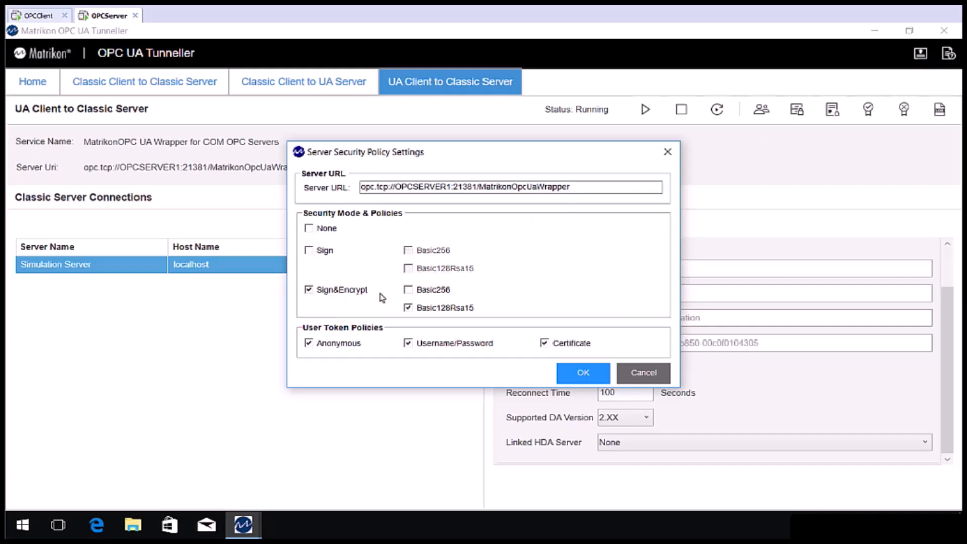
{"action": "left_click", "coordinate": [408, 289]}
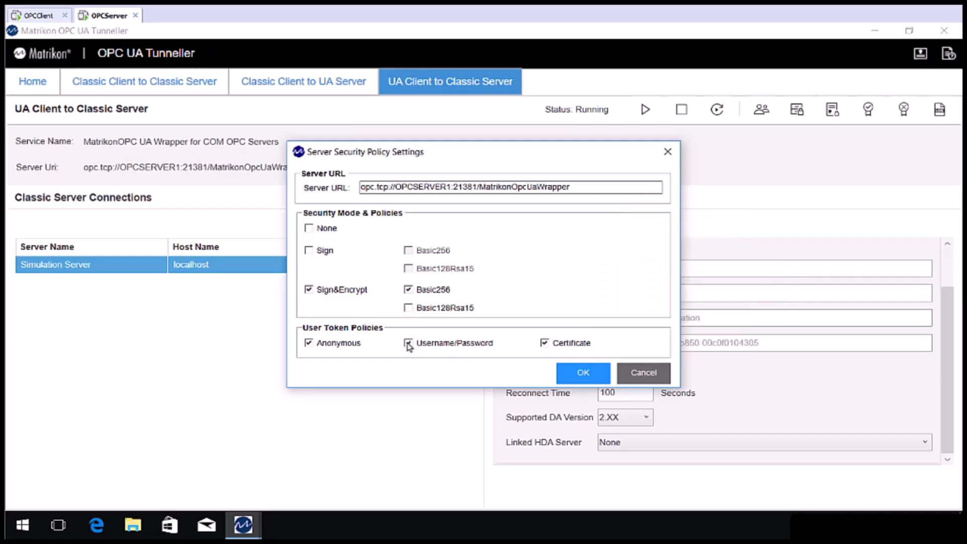
{"action": "left_click", "coordinate": [409, 343]}
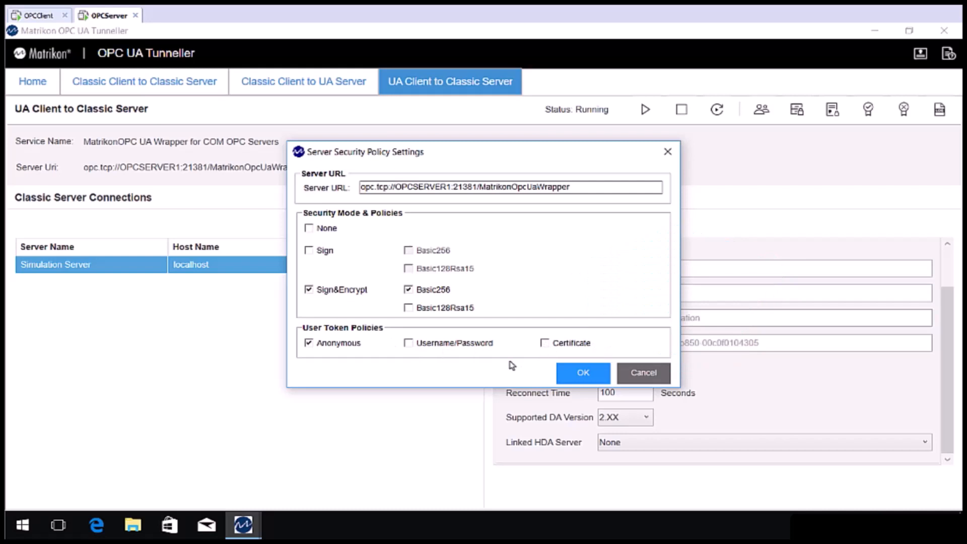
{"action": "mouse_move", "coordinate": [553, 388]}
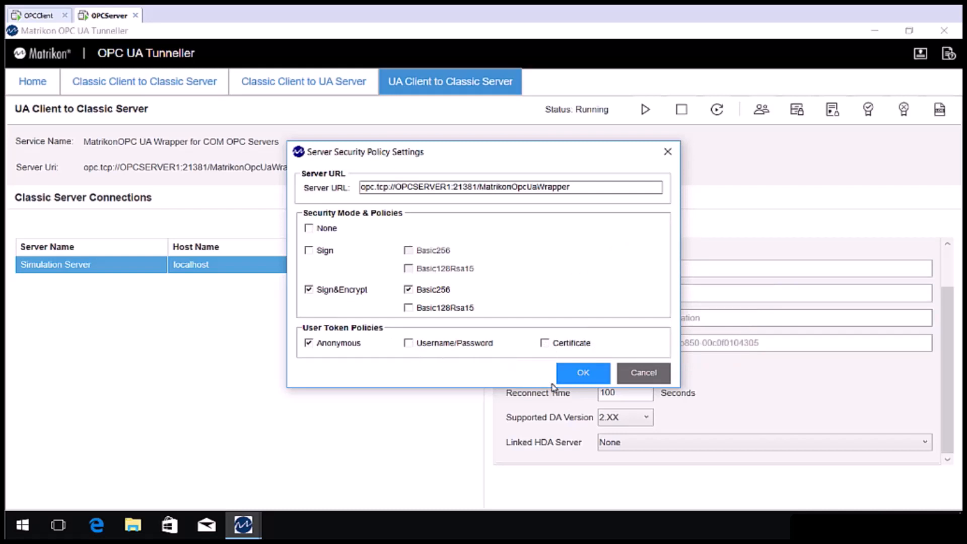
{"action": "left_click", "coordinate": [581, 372]}
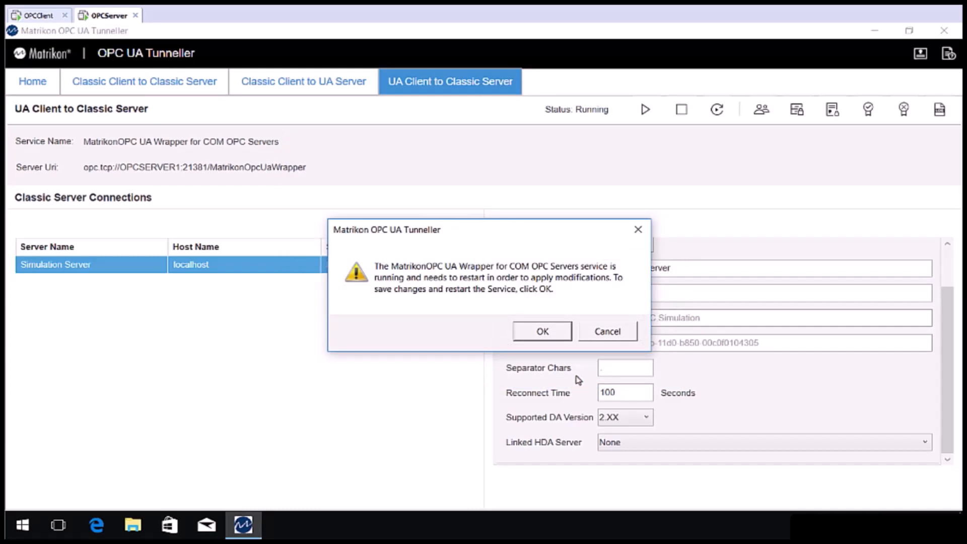
{"action": "left_click", "coordinate": [542, 332]}
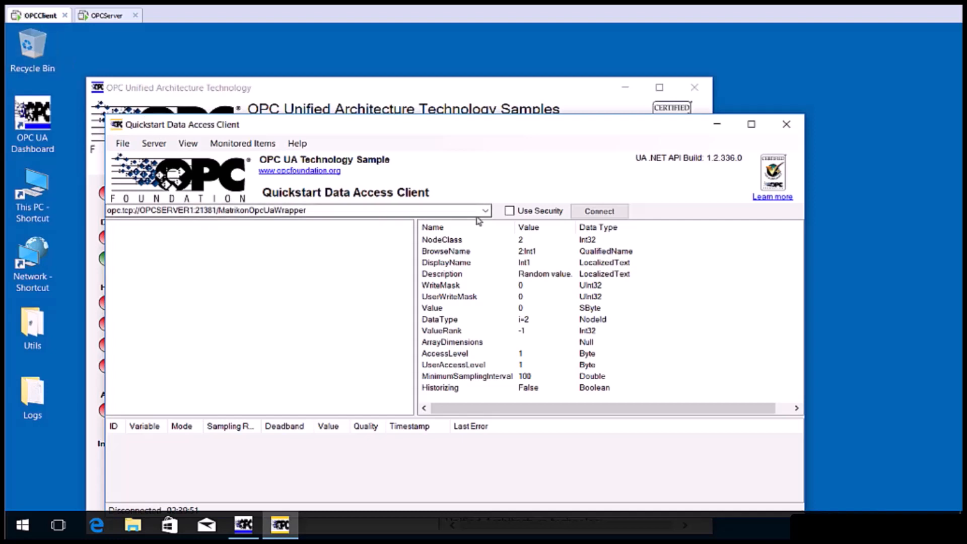
Step: Connect with Use Security enabled, get BadSecurityChecksFailed, dismiss it and close the client
{"action": "left_click", "coordinate": [509, 210]}
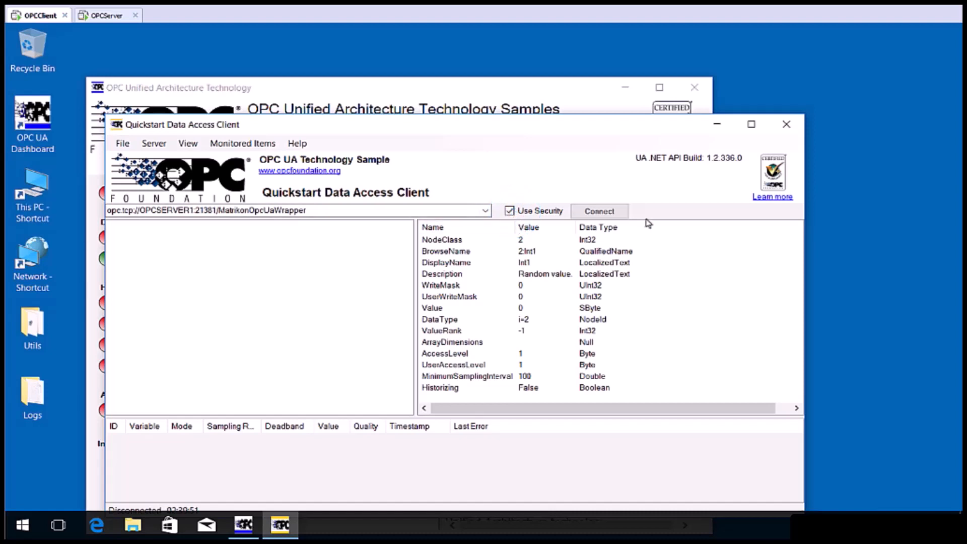
{"action": "left_click", "coordinate": [598, 211]}
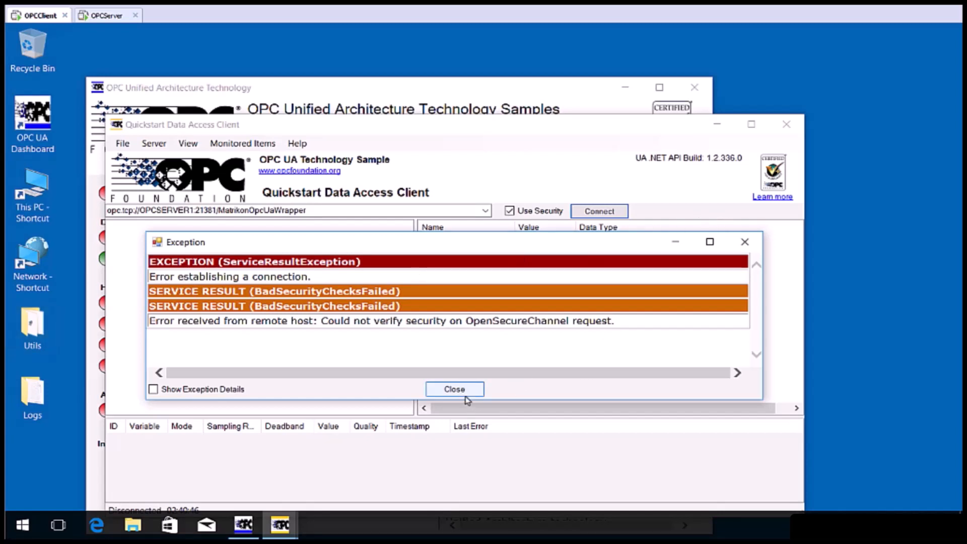
{"action": "left_click", "coordinate": [454, 388]}
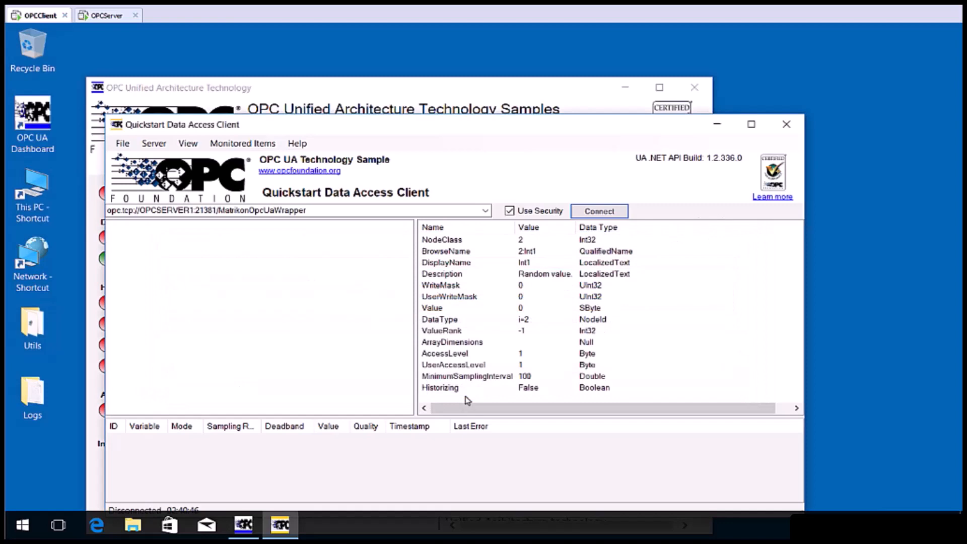
{"action": "mouse_move", "coordinate": [798, 85]}
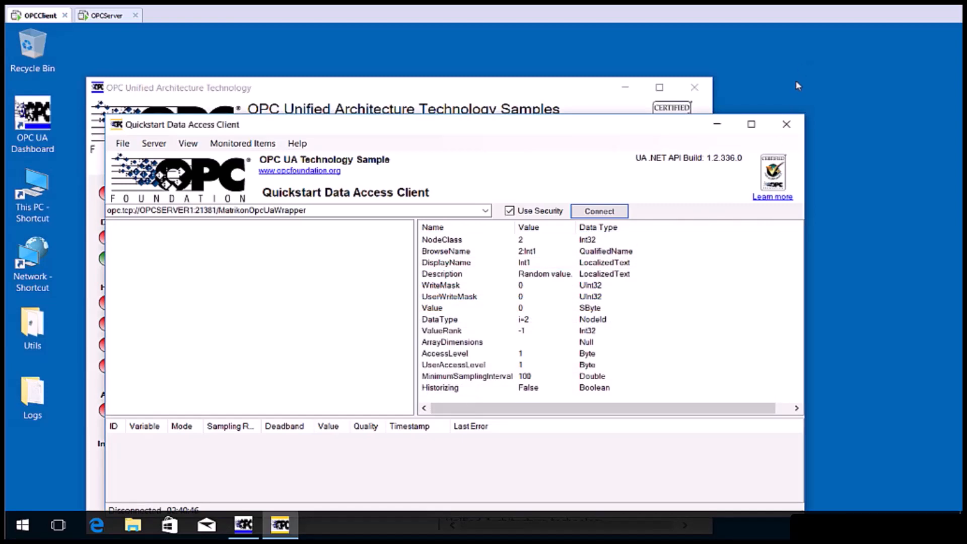
{"action": "left_click", "coordinate": [786, 124]}
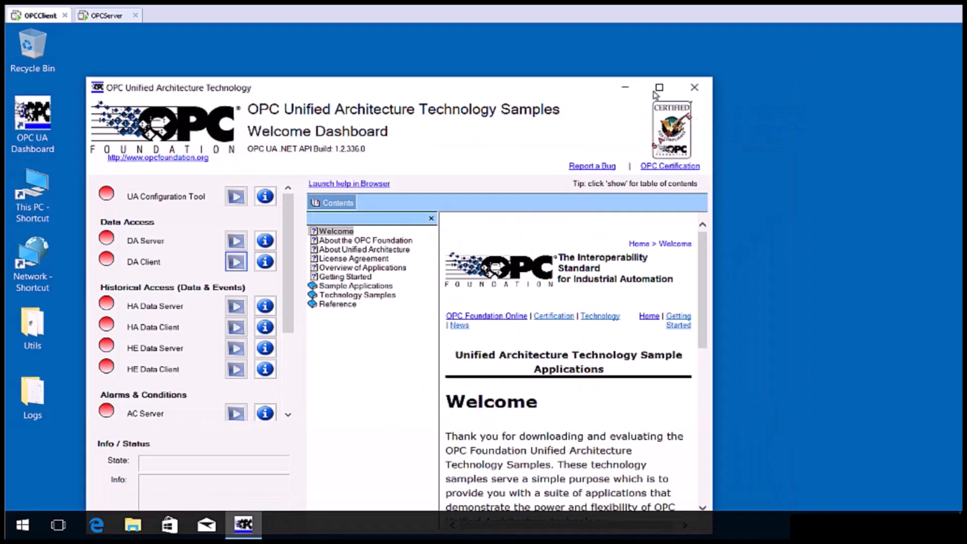
Step: Return to the OPCServer remote session showing the Tunneller
{"action": "left_click", "coordinate": [108, 15]}
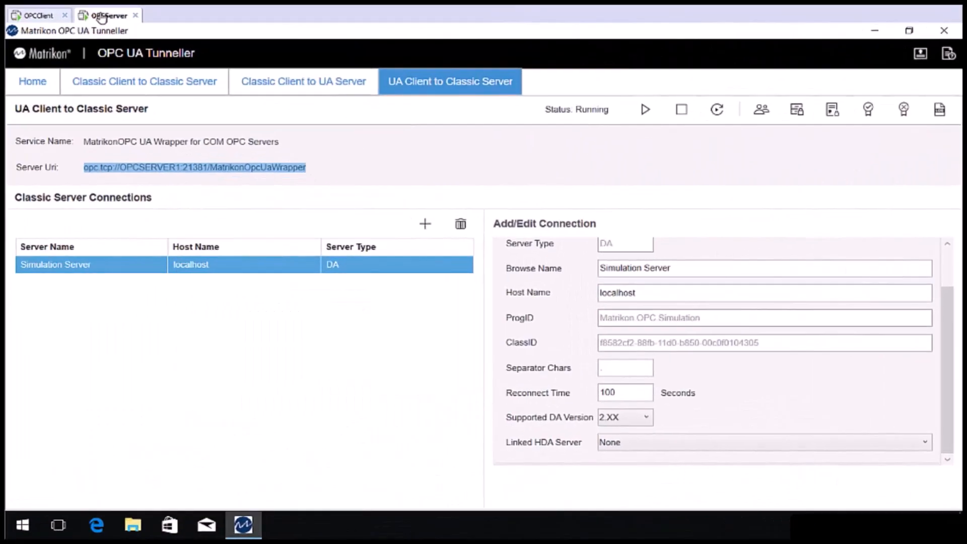
{"action": "mouse_move", "coordinate": [146, 52]}
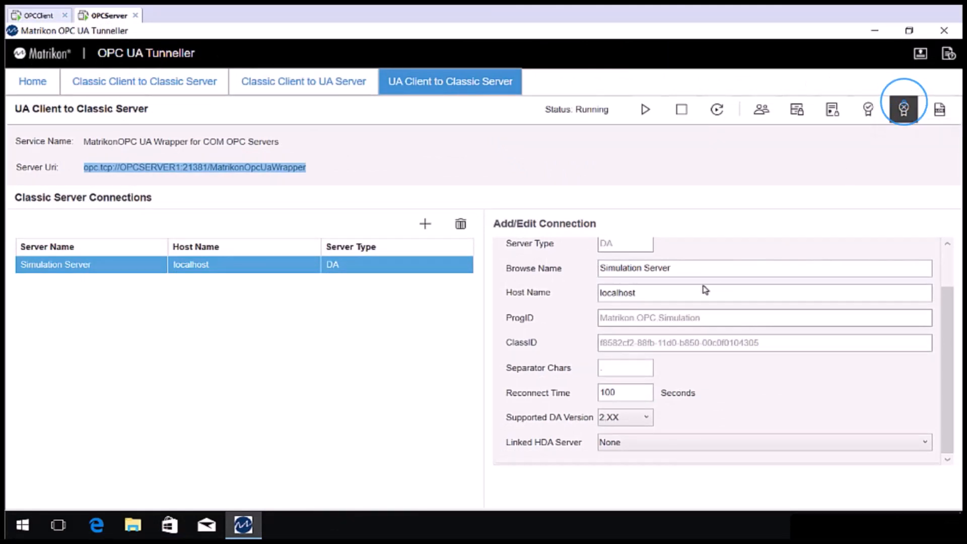
Step: Copy the Quickstart Data Access Client certificate from RejectedCertificates and close the store
{"action": "left_click", "coordinate": [904, 109]}
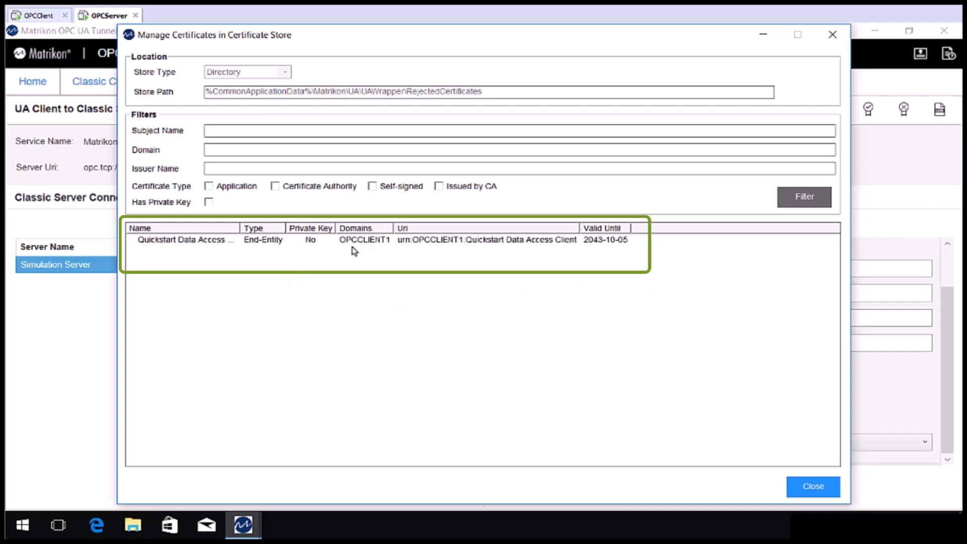
{"action": "mouse_move", "coordinate": [360, 252]}
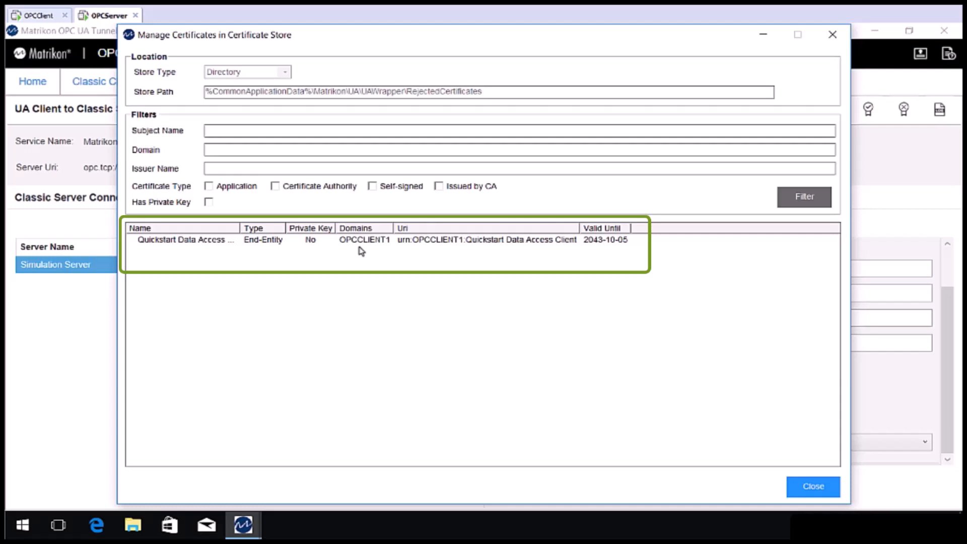
{"action": "left_click", "coordinate": [361, 251]}
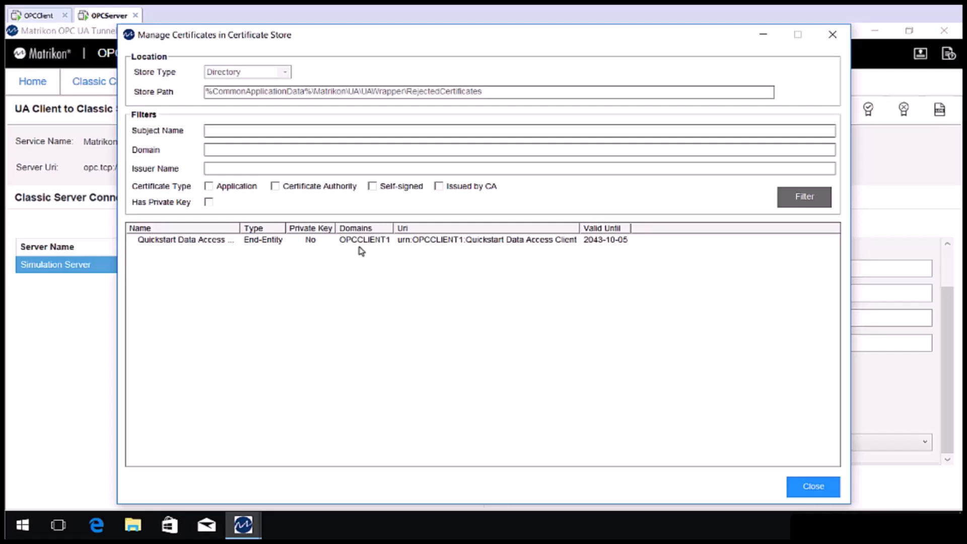
{"action": "right_click", "coordinate": [361, 240]}
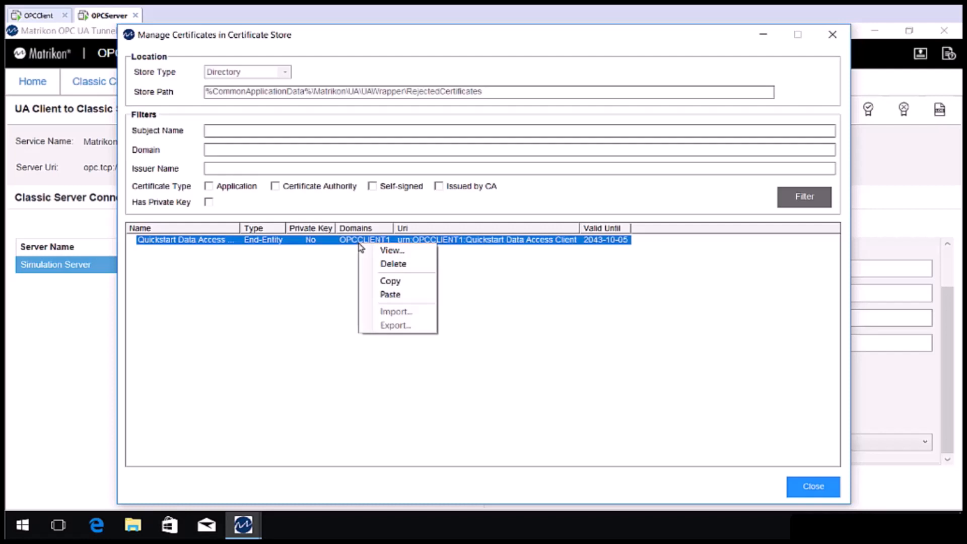
{"action": "left_click", "coordinate": [384, 286]}
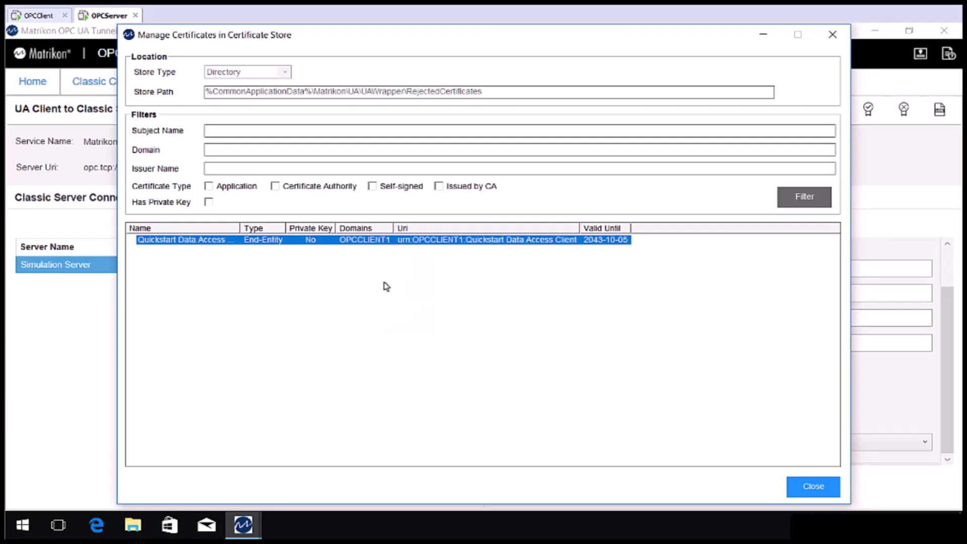
{"action": "left_click", "coordinate": [814, 486]}
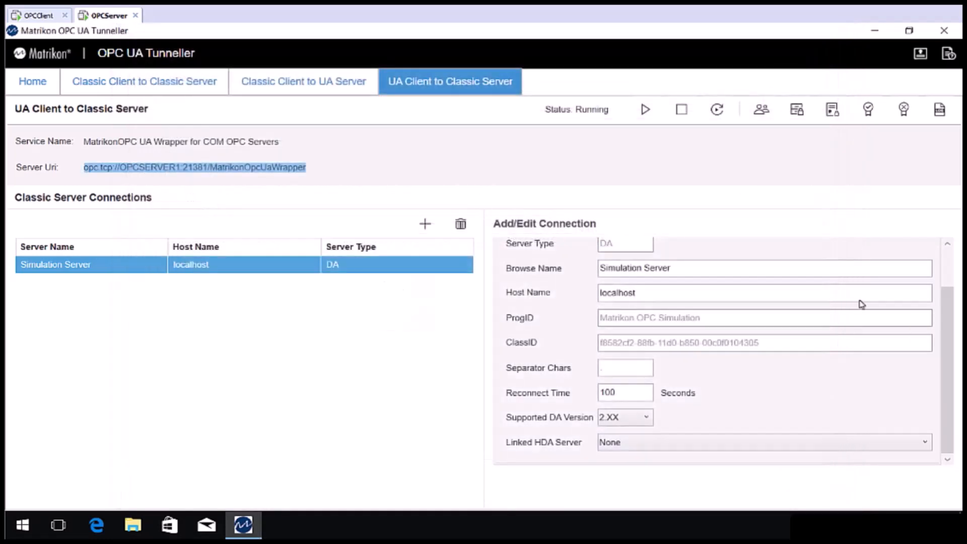
{"action": "mouse_move", "coordinate": [857, 132]}
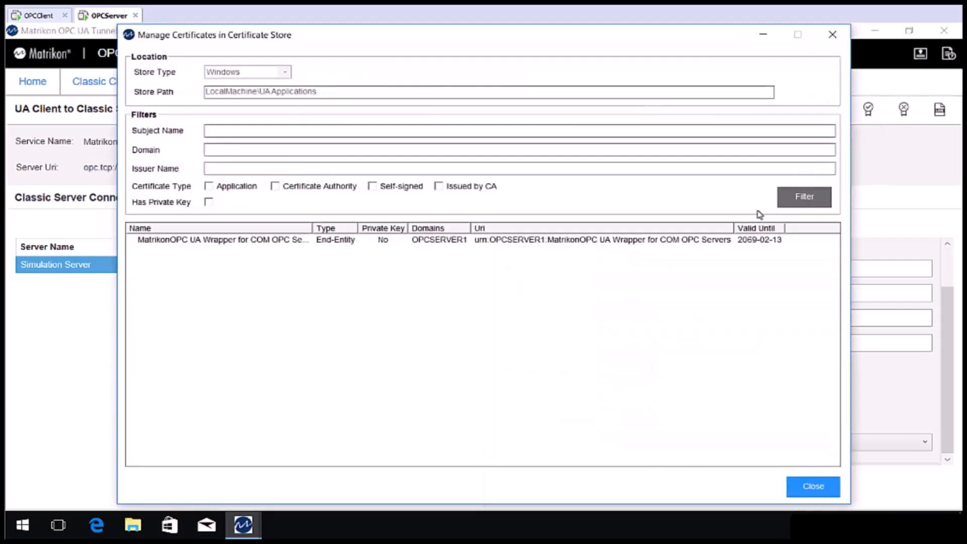
{"action": "mouse_move", "coordinate": [330, 297]}
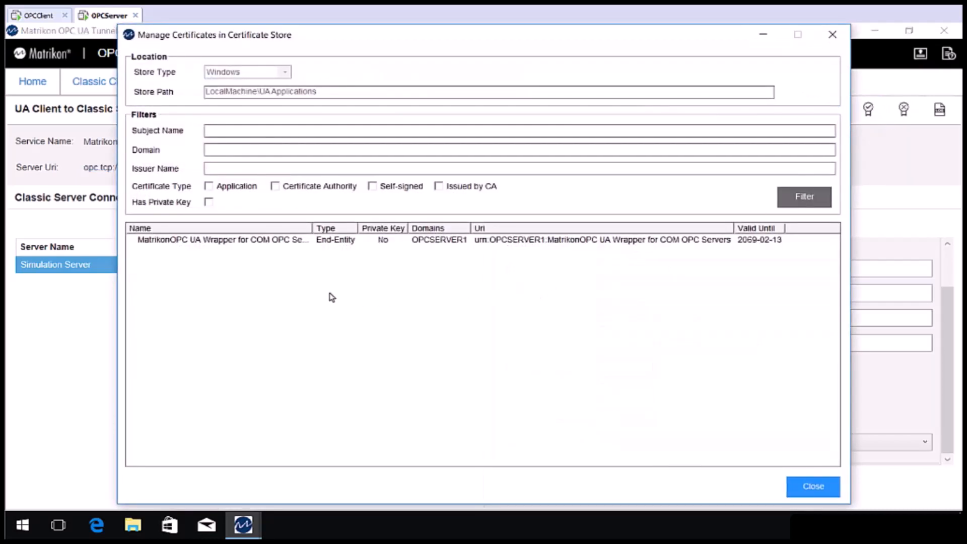
Step: Paste the client certificate into the LocalMachine\UA Applications trusted store and close it
{"action": "left_click", "coordinate": [805, 196]}
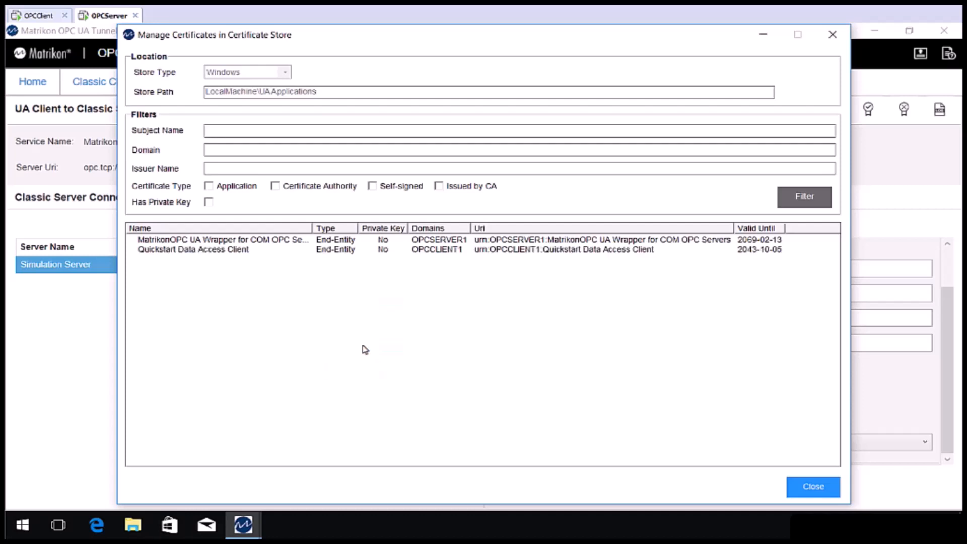
{"action": "left_click", "coordinate": [813, 486]}
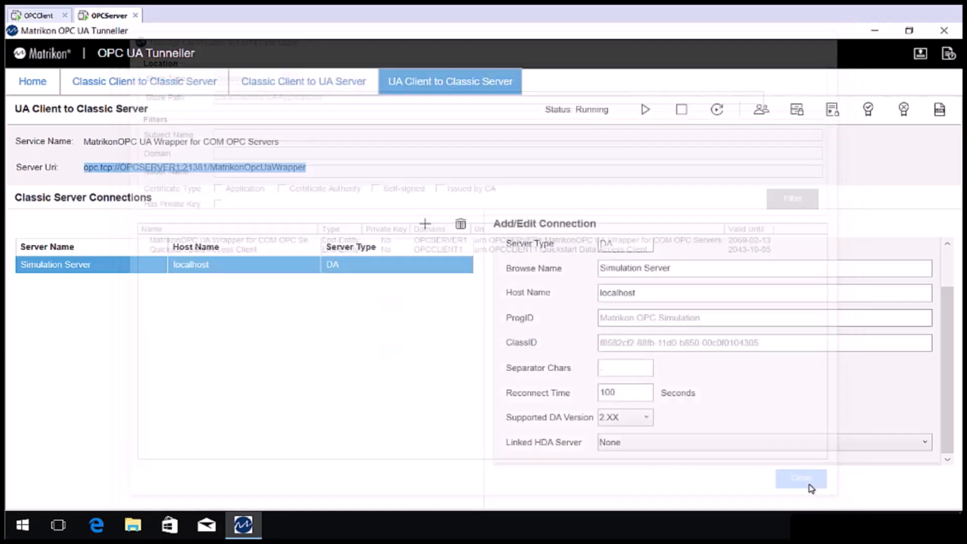
{"action": "left_click", "coordinate": [800, 478]}
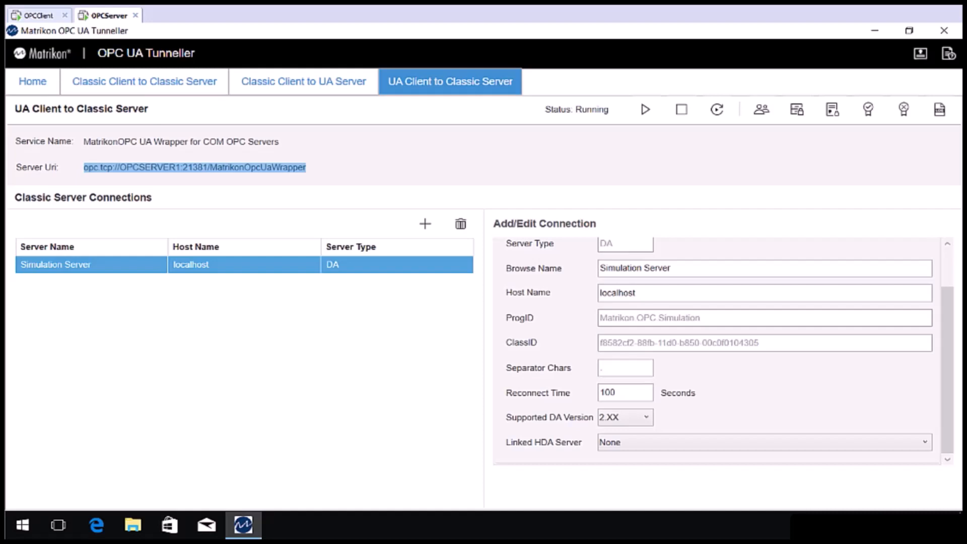
{"action": "mouse_move", "coordinate": [681, 113]}
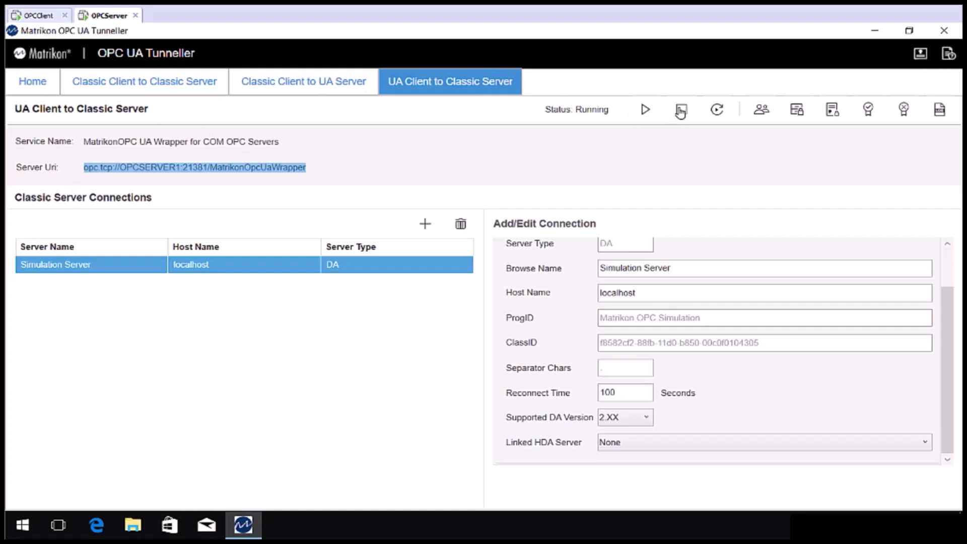
{"action": "mouse_move", "coordinate": [681, 110]}
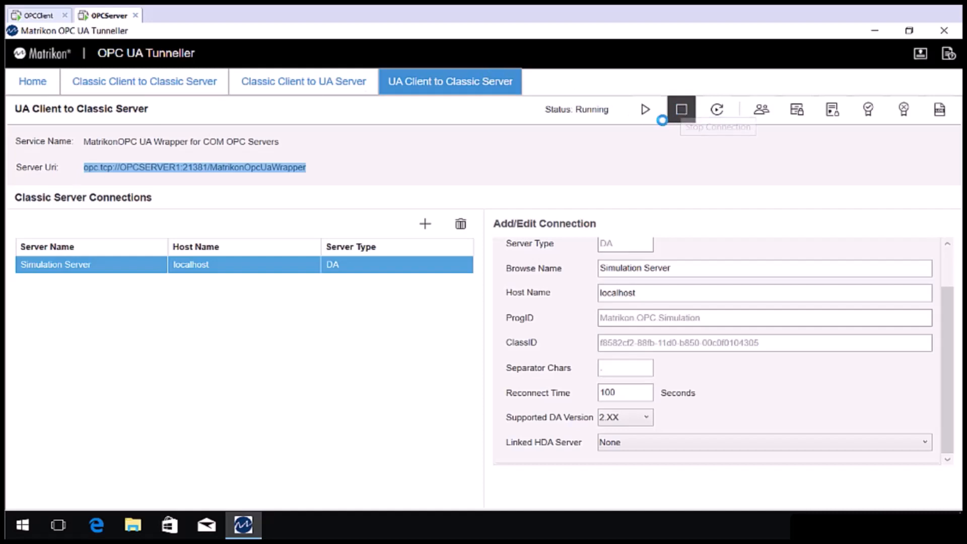
Step: Stop and start the UA Client to Classic Server connection, then return to the OPCClient session
{"action": "left_click", "coordinate": [681, 110]}
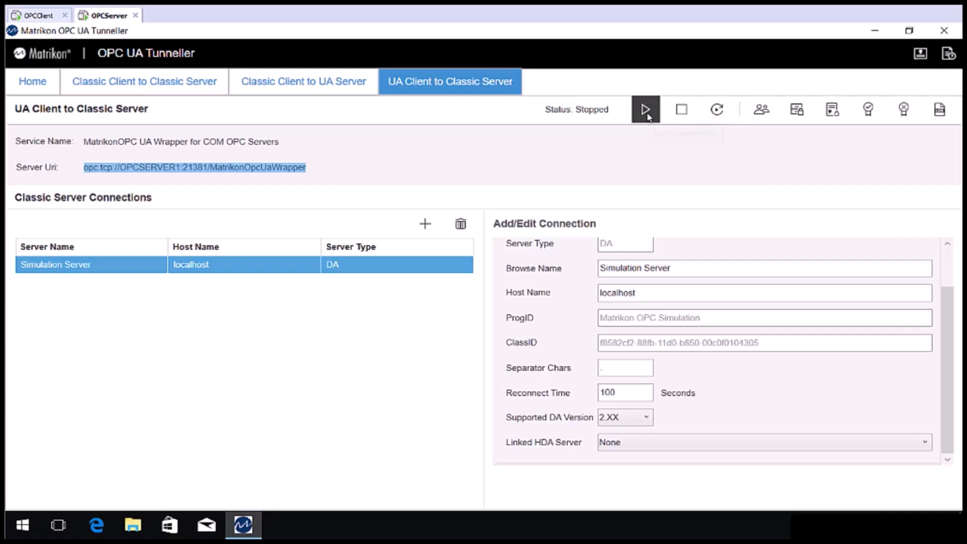
{"action": "left_click", "coordinate": [645, 110]}
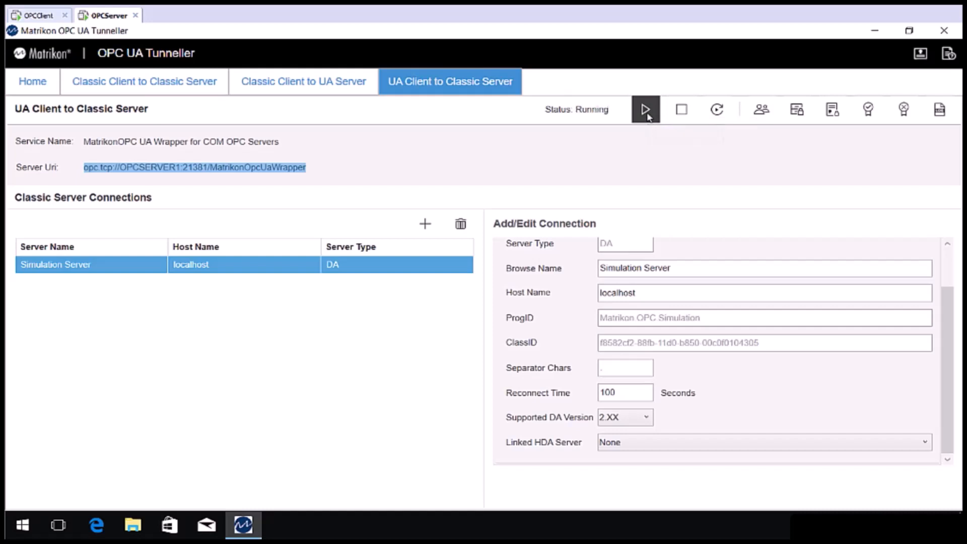
{"action": "mouse_move", "coordinate": [154, 173]}
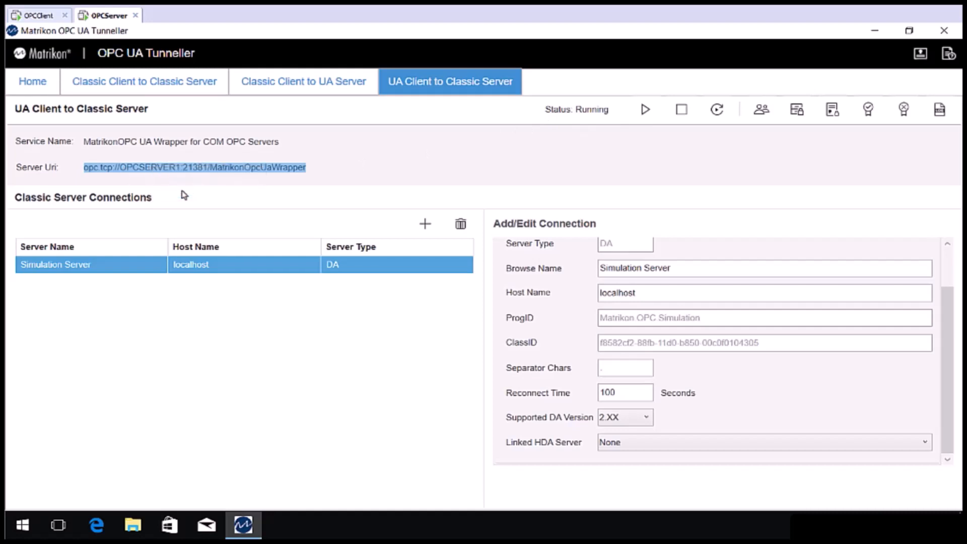
{"action": "mouse_move", "coordinate": [89, 76]}
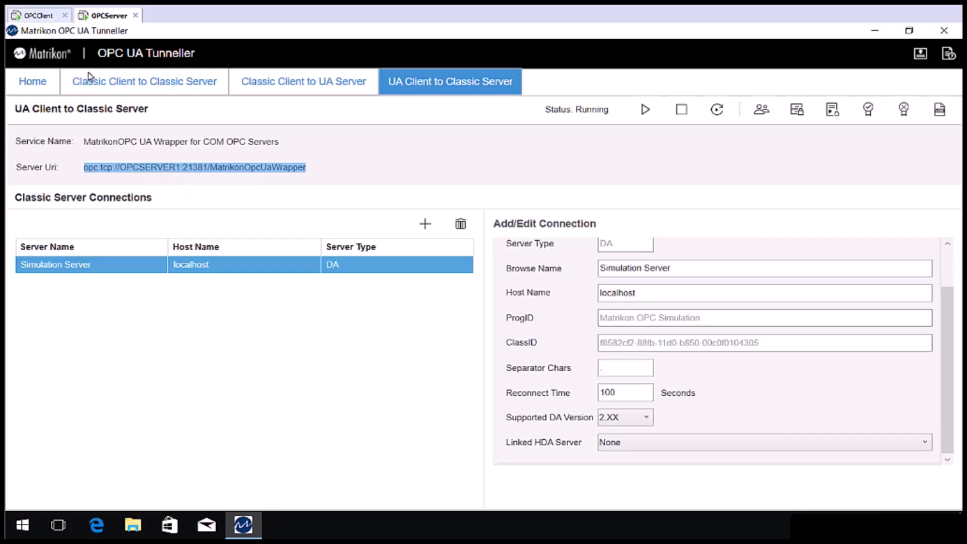
{"action": "left_click", "coordinate": [38, 14]}
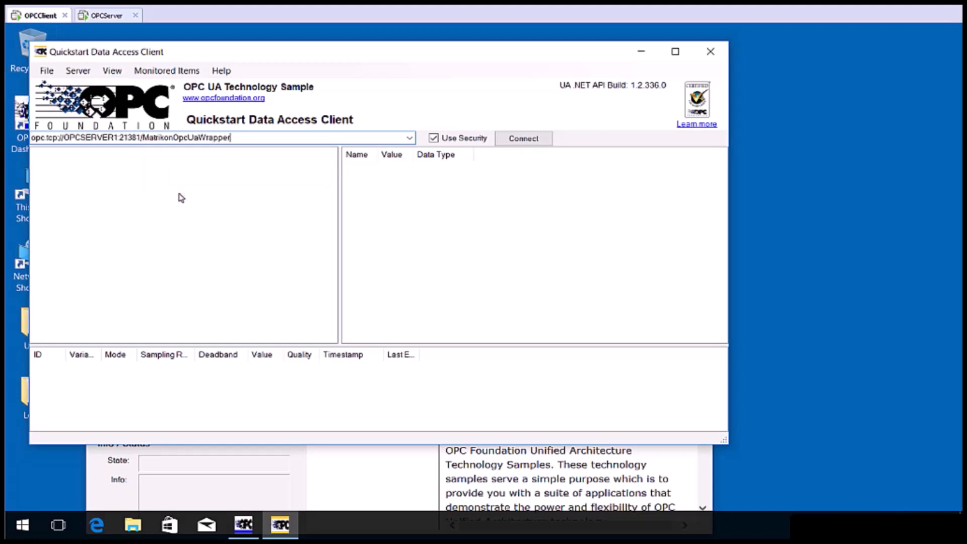
{"action": "mouse_move", "coordinate": [521, 154]}
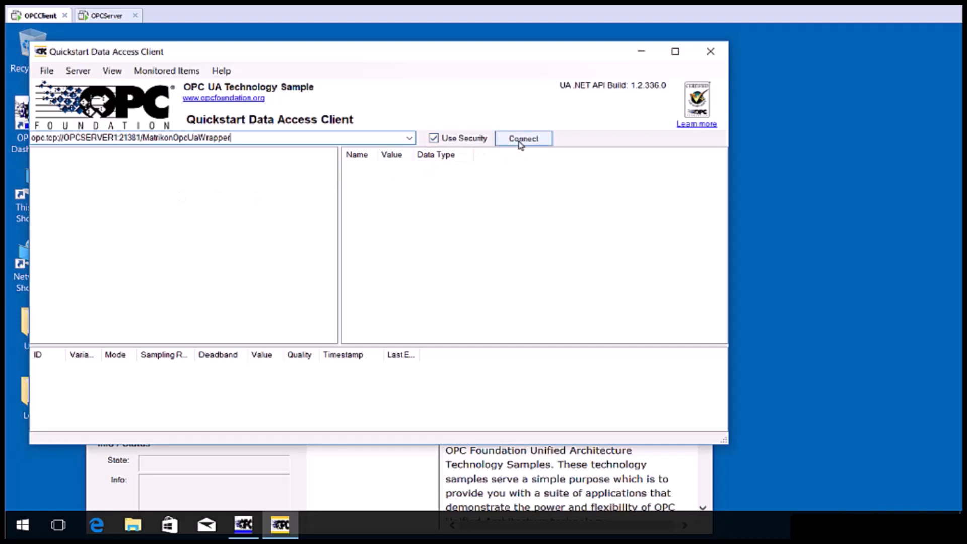
Step: Connect securely to the MatrikonOpcUaWrapper endpoint and accept its untrusted server certificate
{"action": "left_click", "coordinate": [523, 138]}
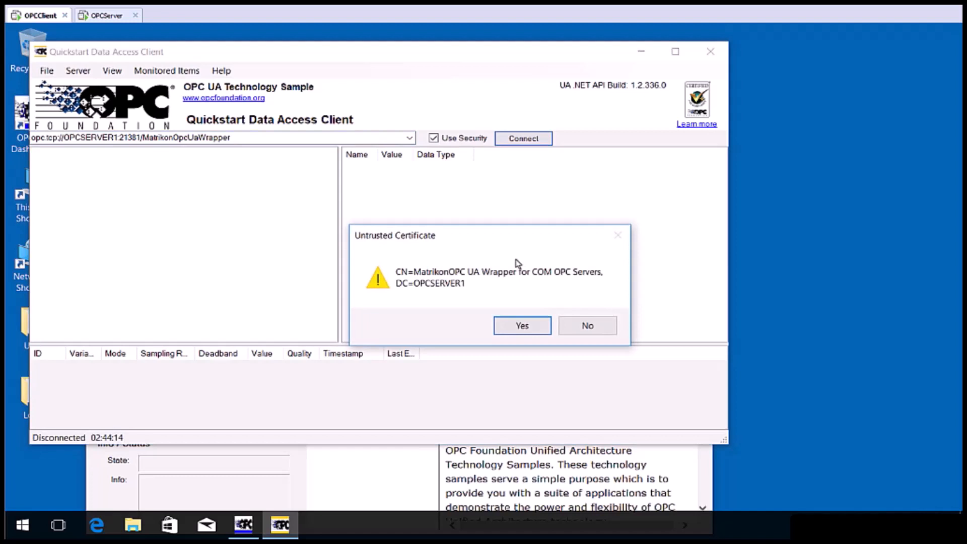
{"action": "mouse_move", "coordinate": [512, 314]}
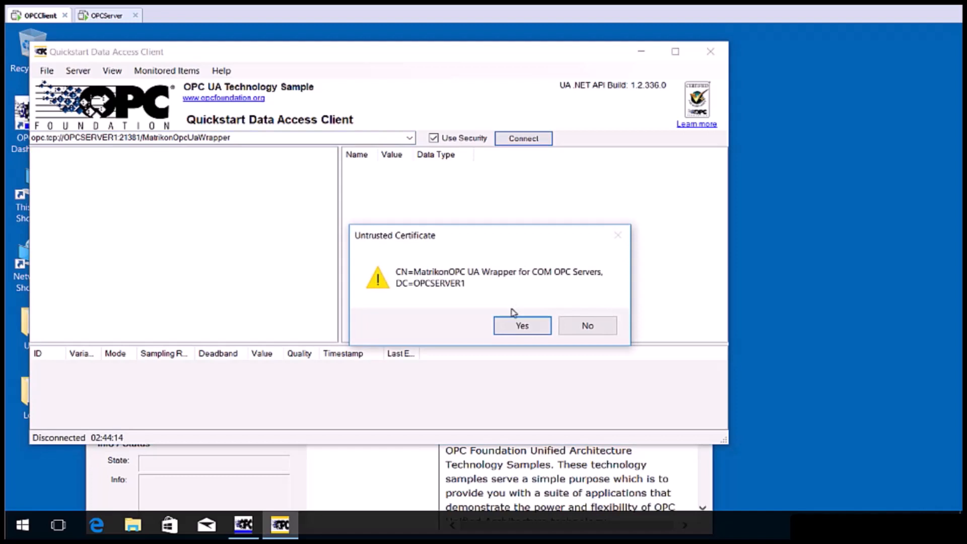
{"action": "left_click", "coordinate": [521, 325]}
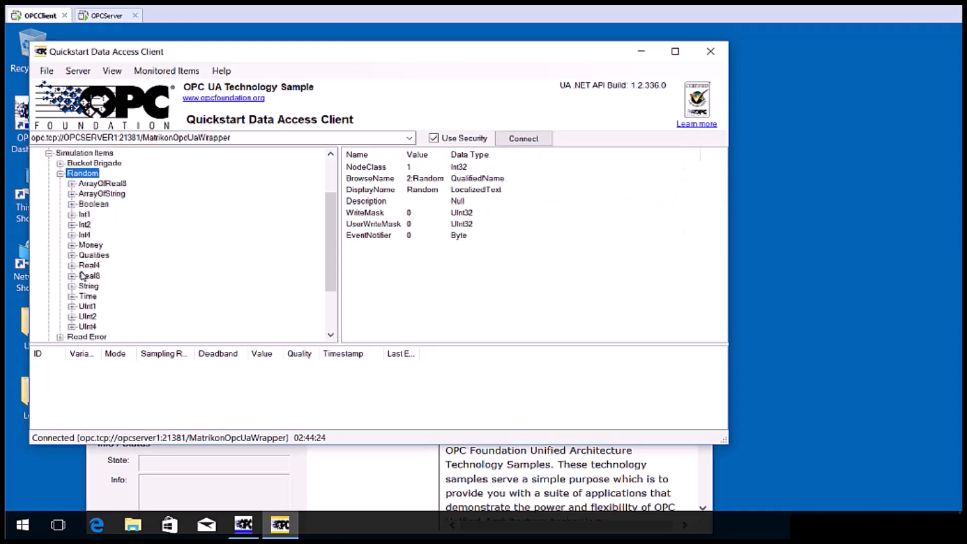
Step: Monitor the Int1 item under Simulation Items > Random
{"action": "right_click", "coordinate": [84, 214]}
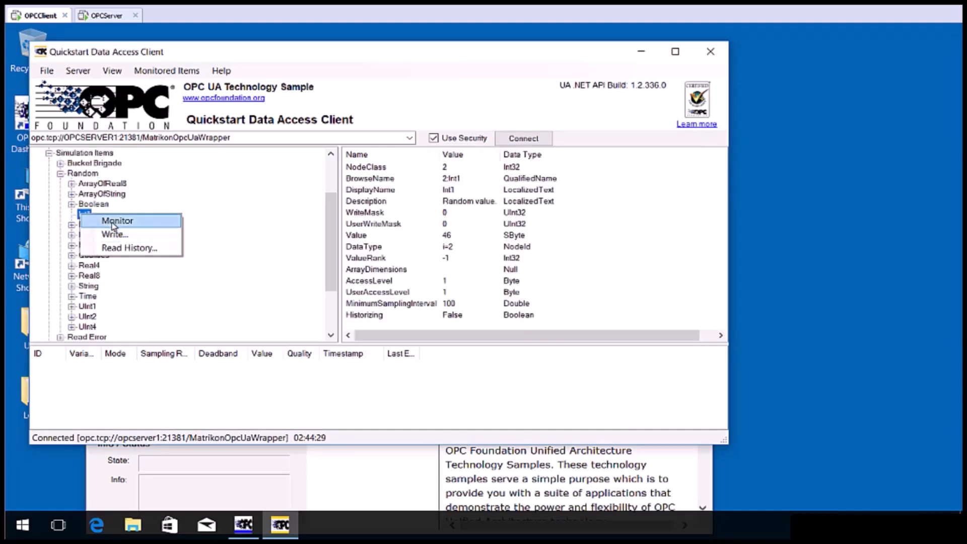
{"action": "left_click", "coordinate": [117, 221]}
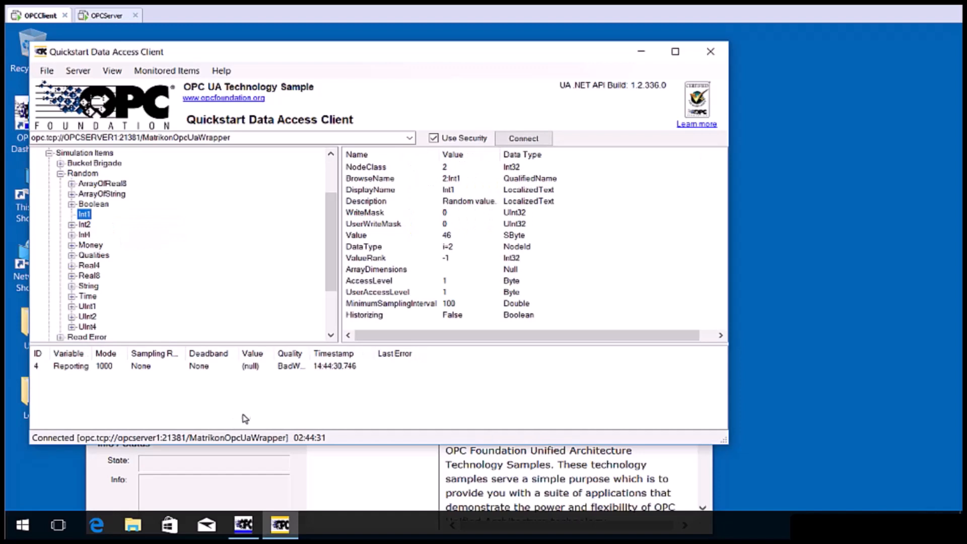